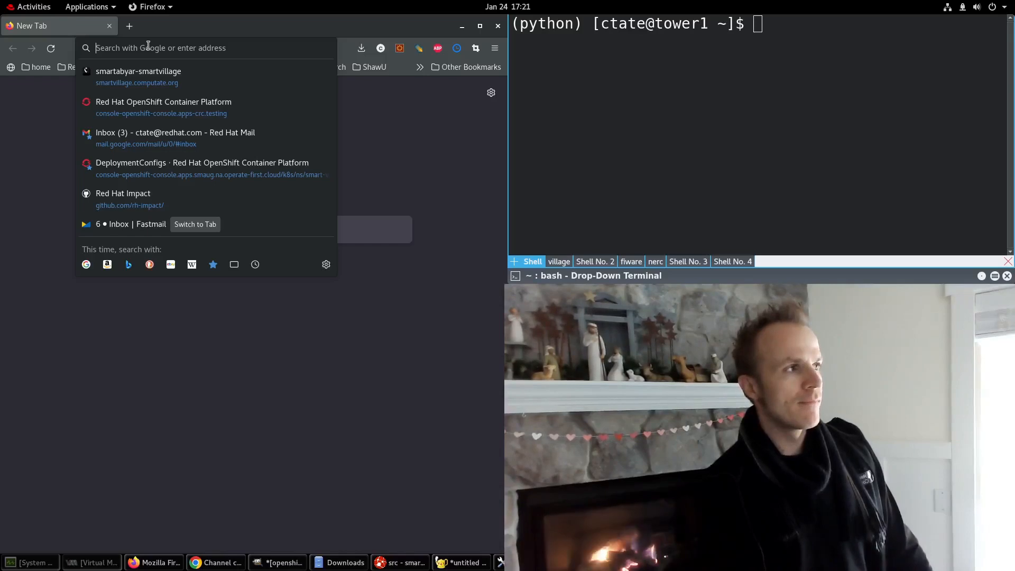
# Reach the smartabyar-smartvillage GitHub repository from a new tab via the 'gi' address-bar suggestion
pyautogui.write('gi')
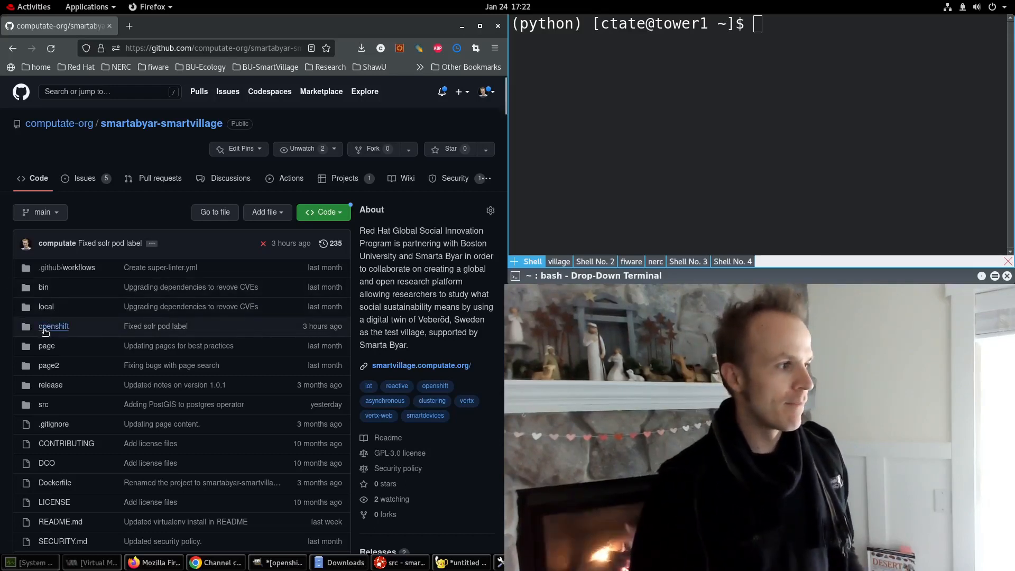
# Browse the repository into openshift/kustomize/bundles/solr/base/applications, listing solr-operator, solr and kustomization.yaml
pyautogui.click(53, 327)
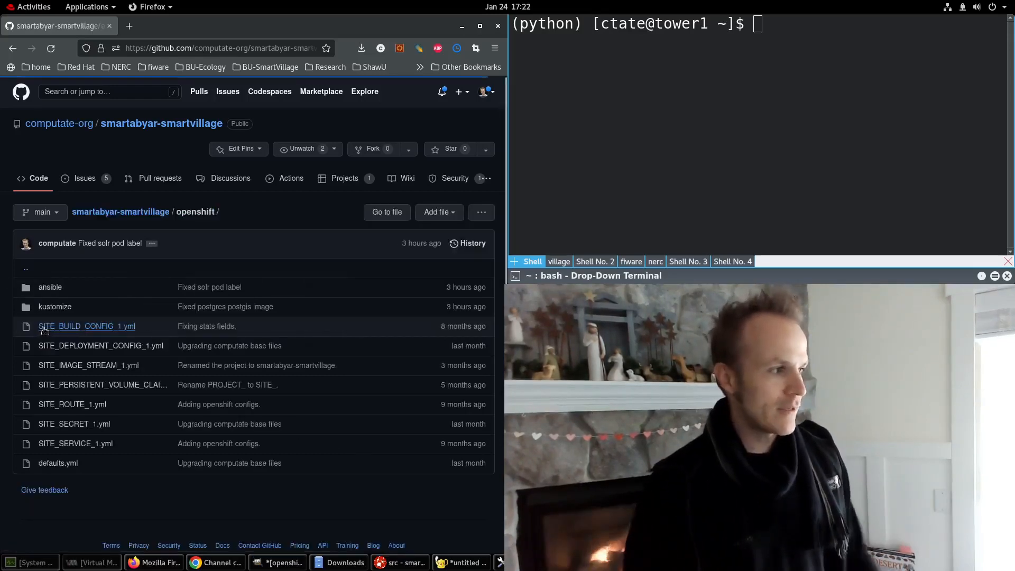
pyautogui.click(55, 307)
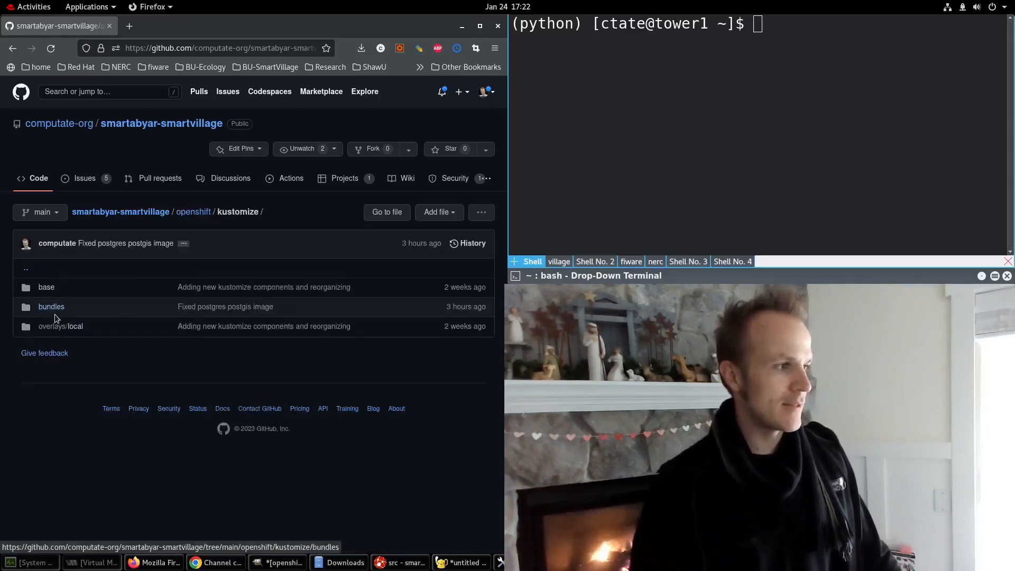
pyautogui.click(51, 307)
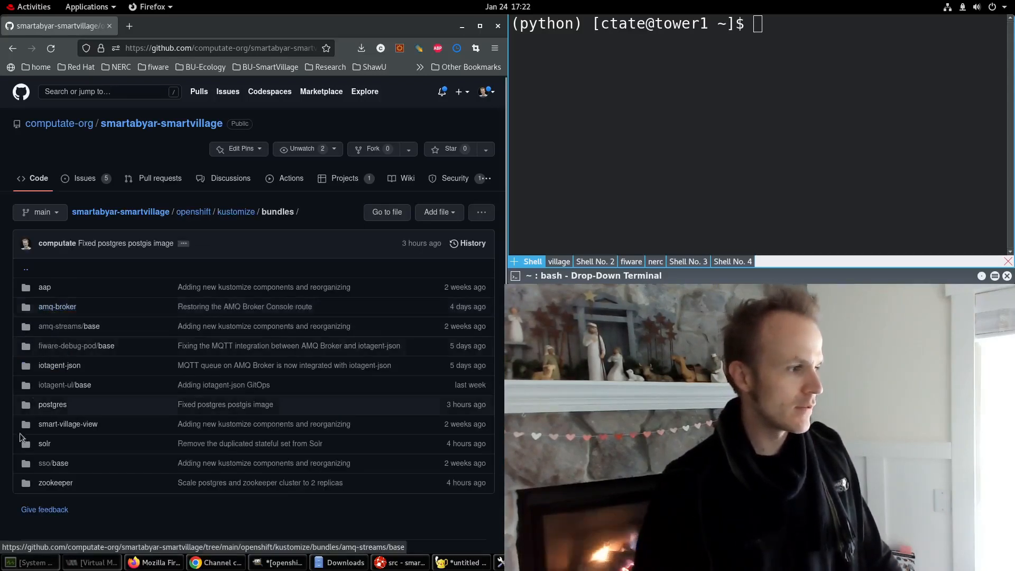
pyautogui.click(44, 443)
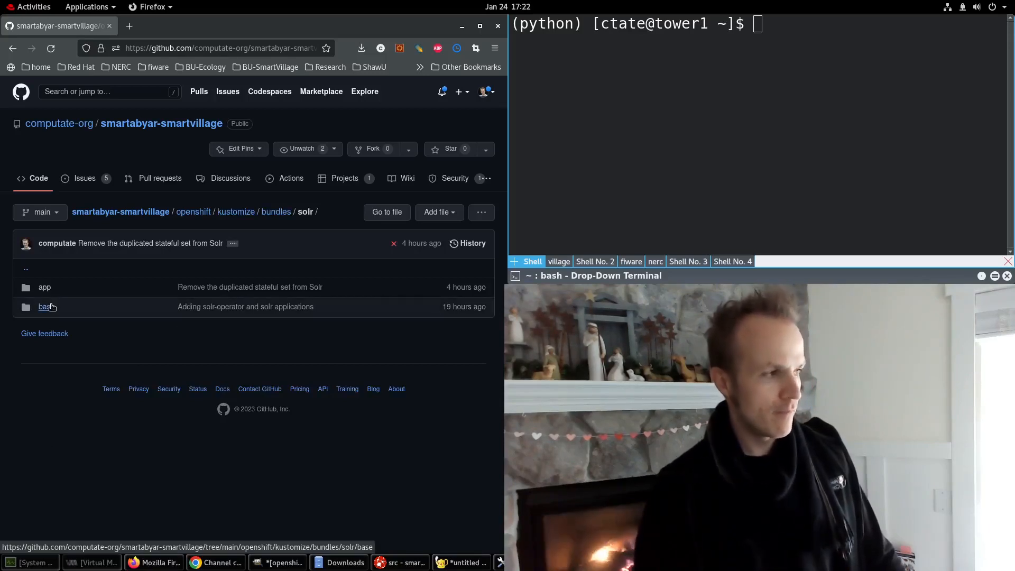
pyautogui.click(44, 307)
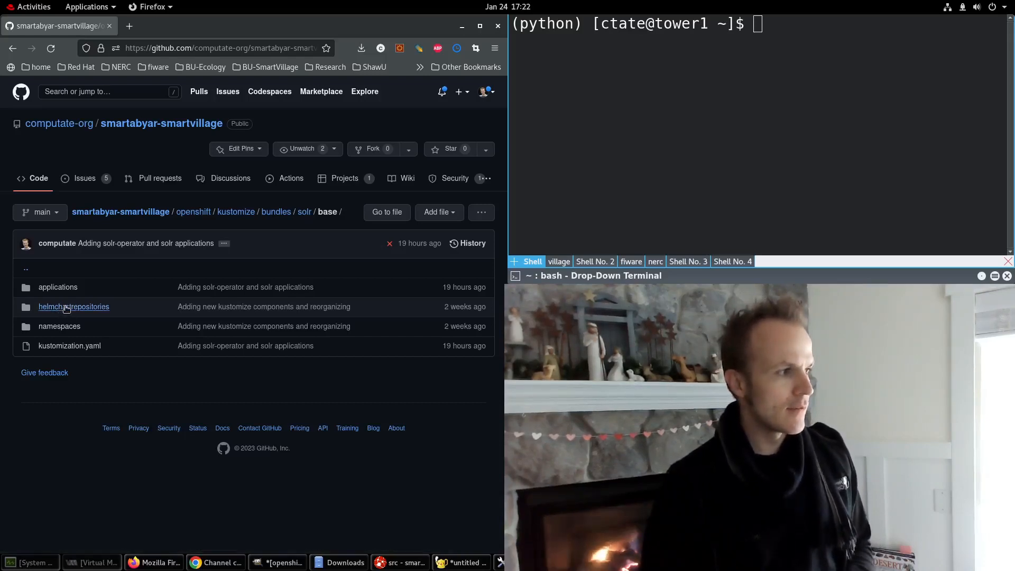
pyautogui.click(73, 307)
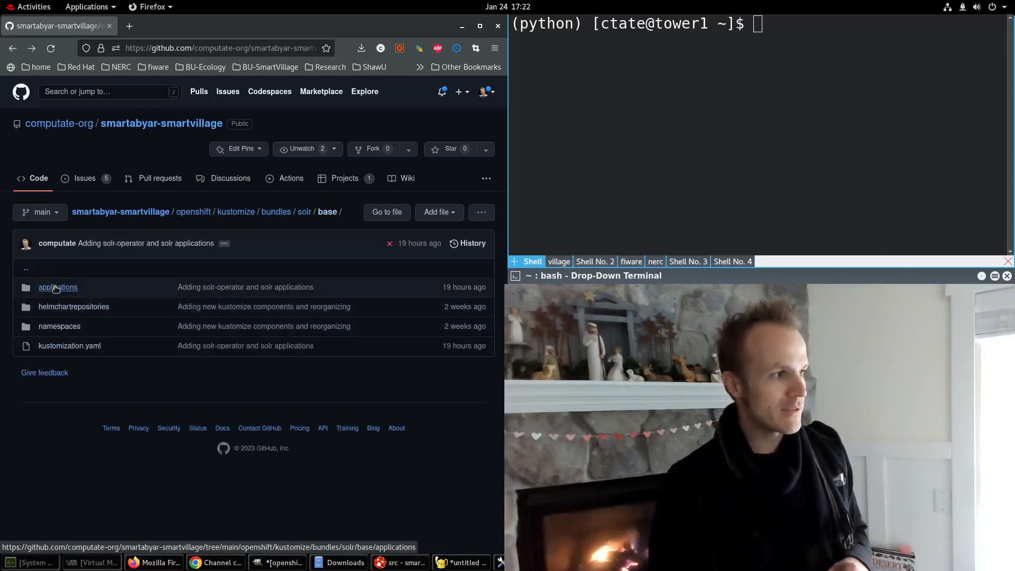
pyautogui.click(57, 286)
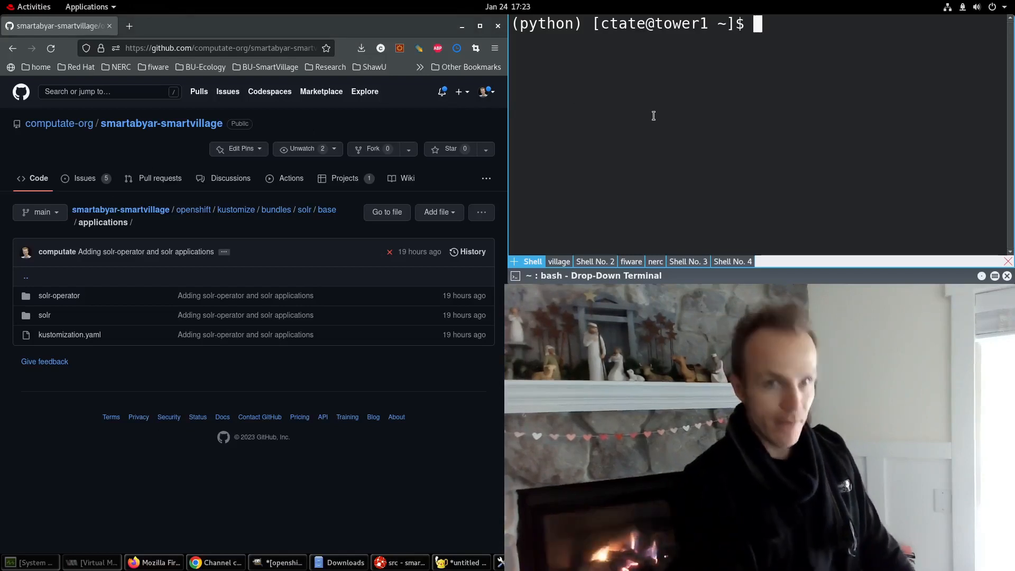
# Change into ~/.local/src/smartabyar-smartvillage and start the local OpenShift cluster with 'crc start'
pyautogui.write('cd')
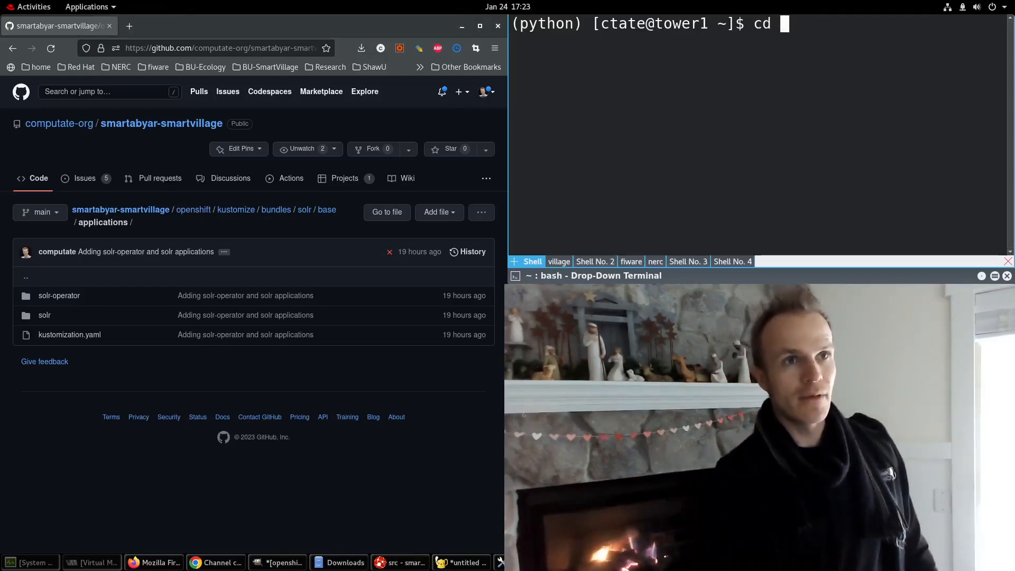
pyautogui.write('~/.loc')
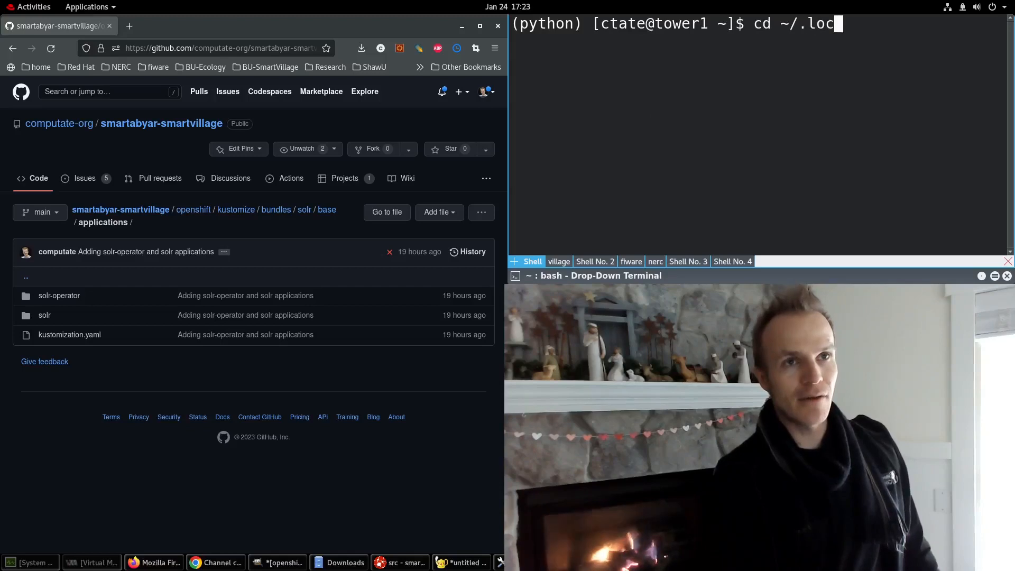
pyautogui.write('al/src/smartabyar-smartvillage')
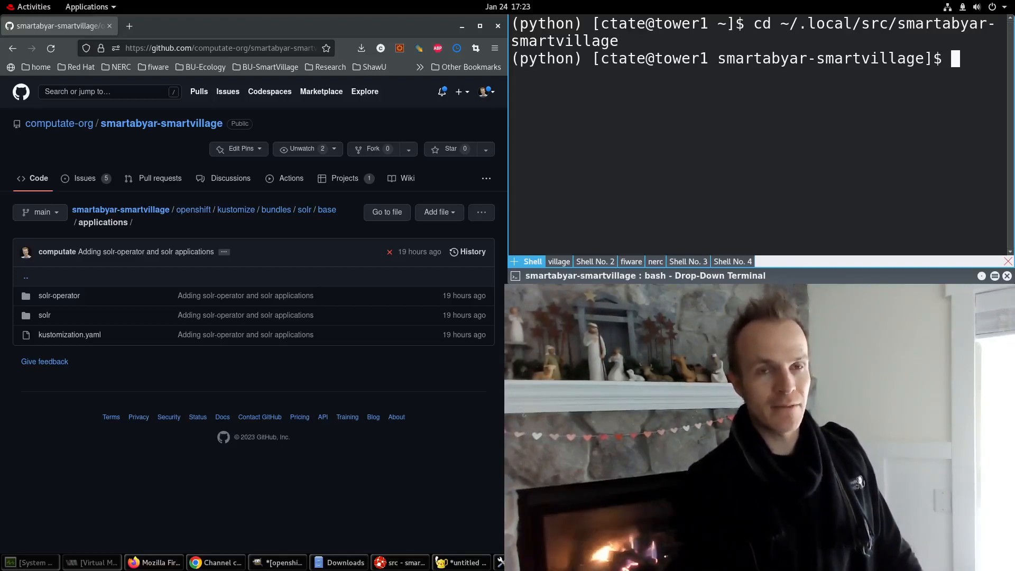
pyautogui.write('oc')
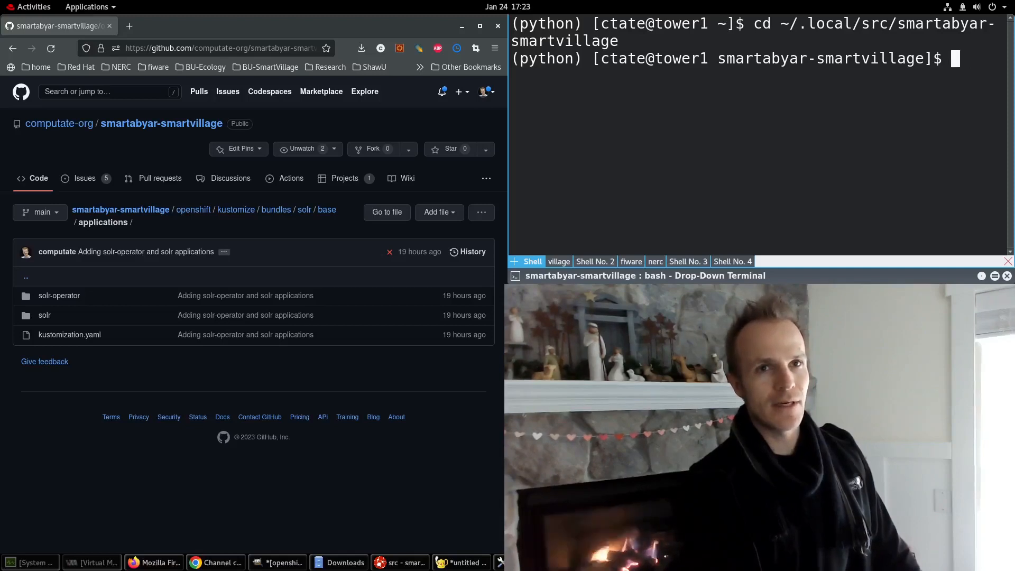
pyautogui.write('crc start')
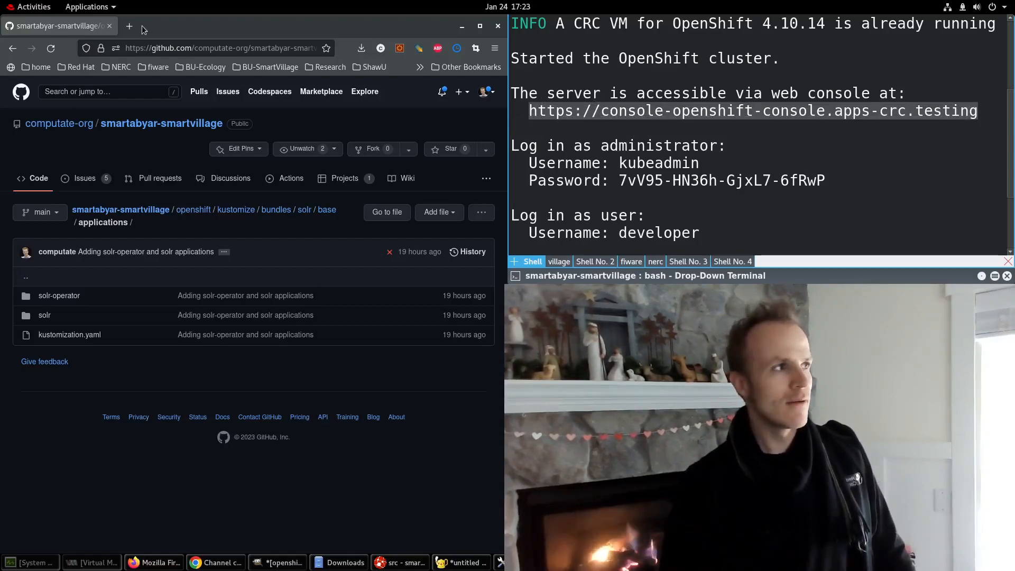
pyautogui.click(129, 25)
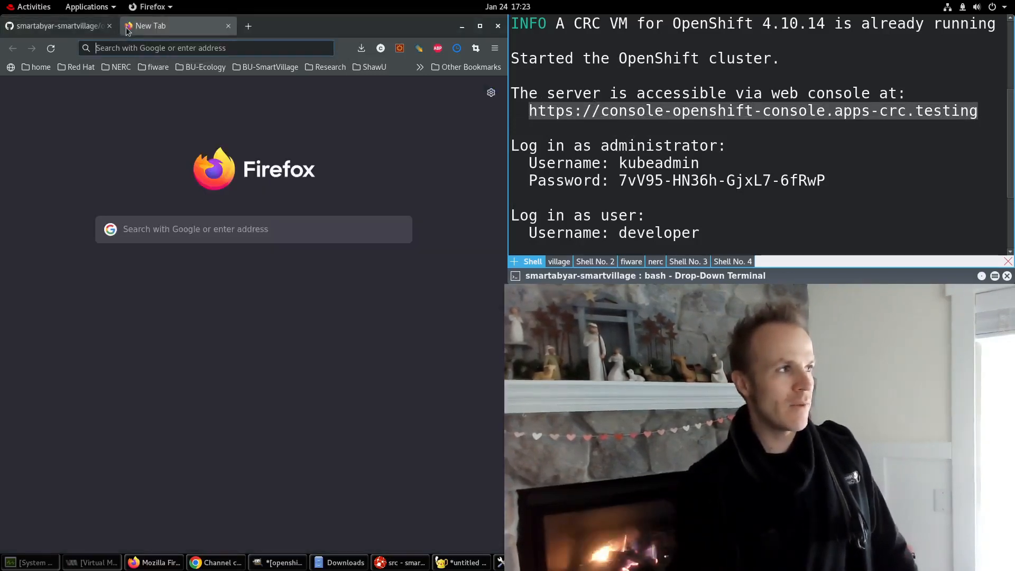
pyautogui.write('https://console-openshift-console.apps-crc.testing/da')
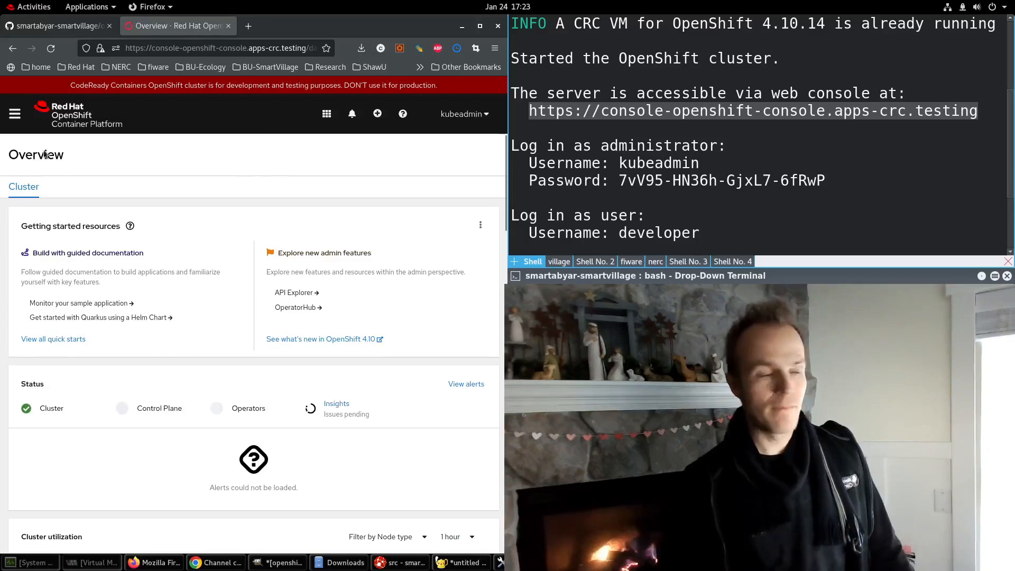
pyautogui.click(15, 114)
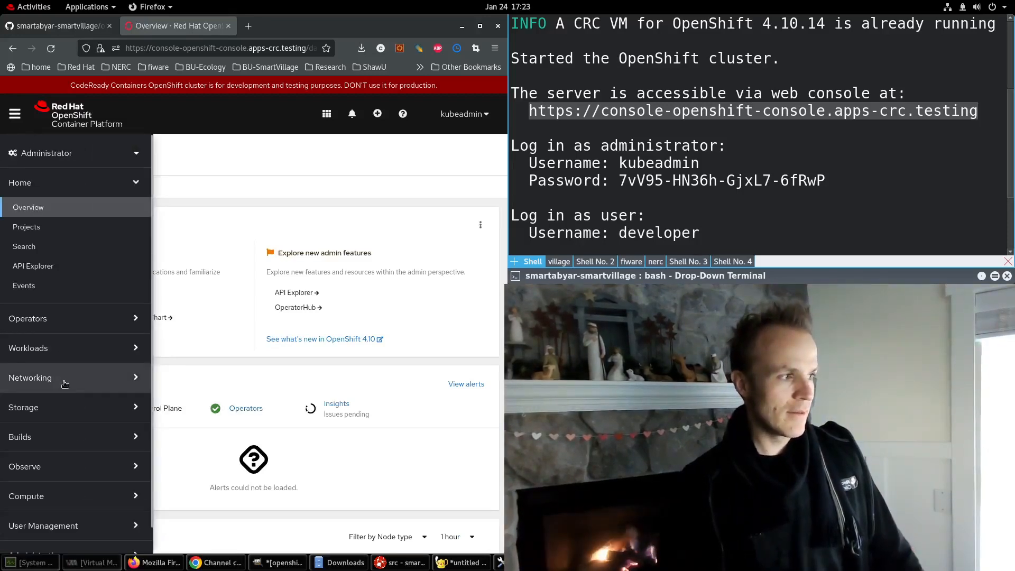
pyautogui.click(30, 378)
pyautogui.write('argoc')
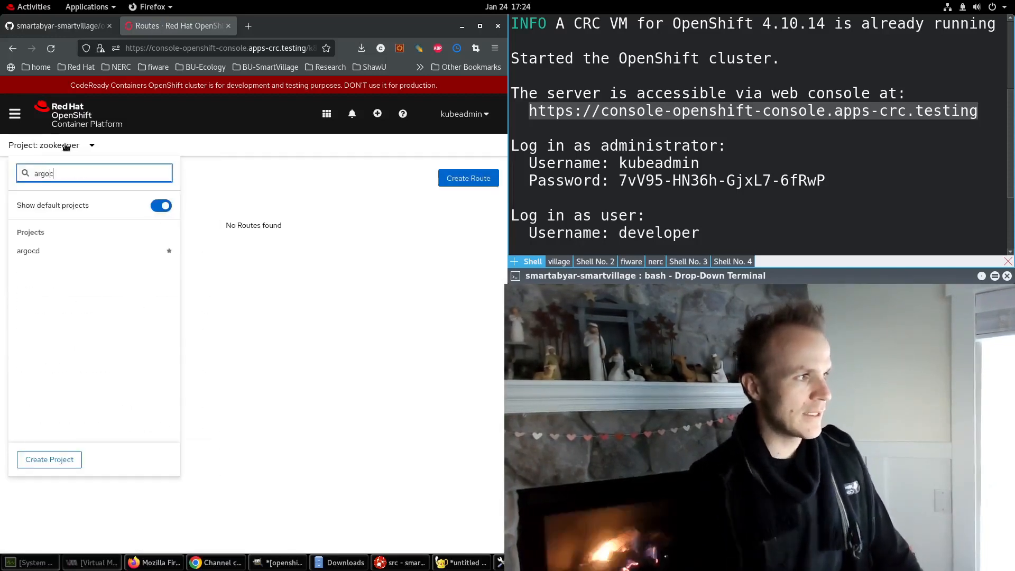
# Select the argocd project and follow the argocd-server route to the Argo CD applications page
pyautogui.click(29, 252)
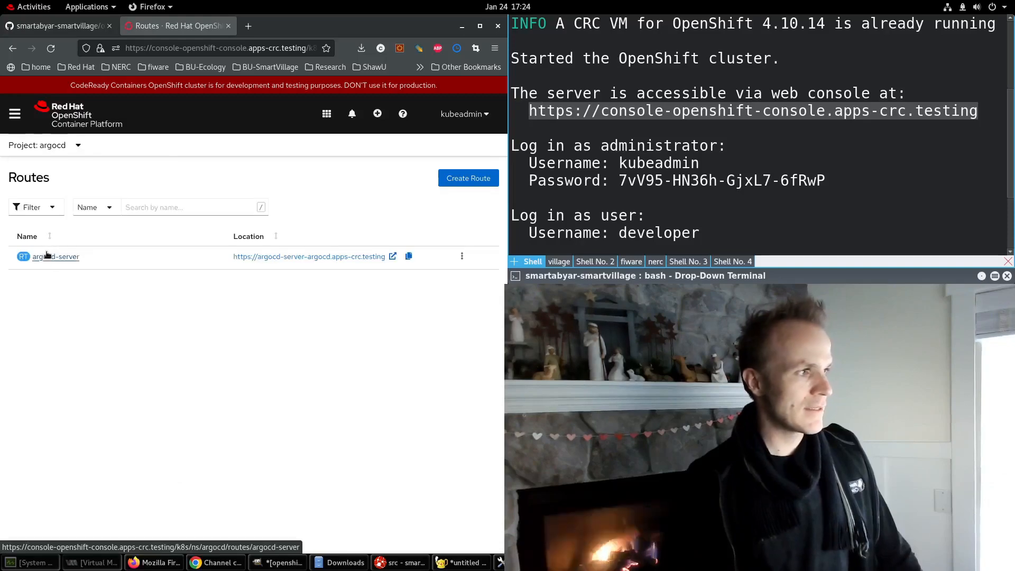
pyautogui.click(56, 256)
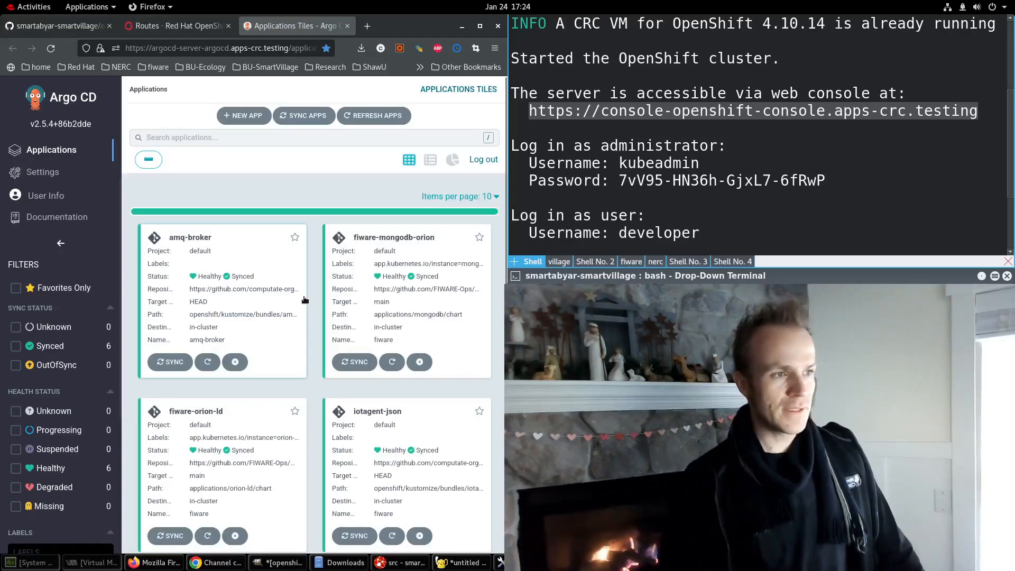
pyautogui.scroll(-3)
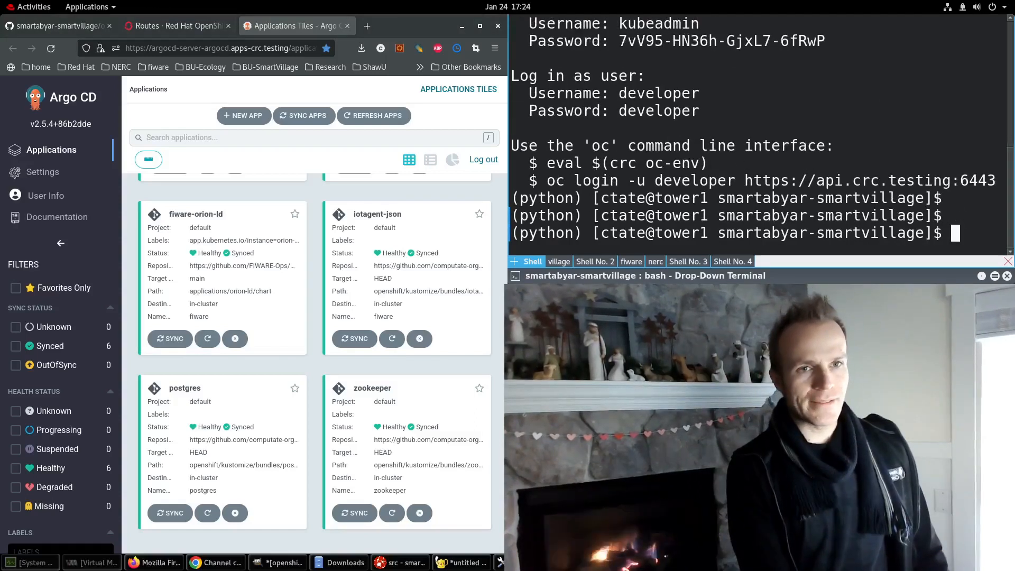
# Apply the Solr bundle with 'oc apply -k openshift/kustomize/bundles/solr/base', creating the solr and solr-operator applications
pyautogui.write('oc apply -')
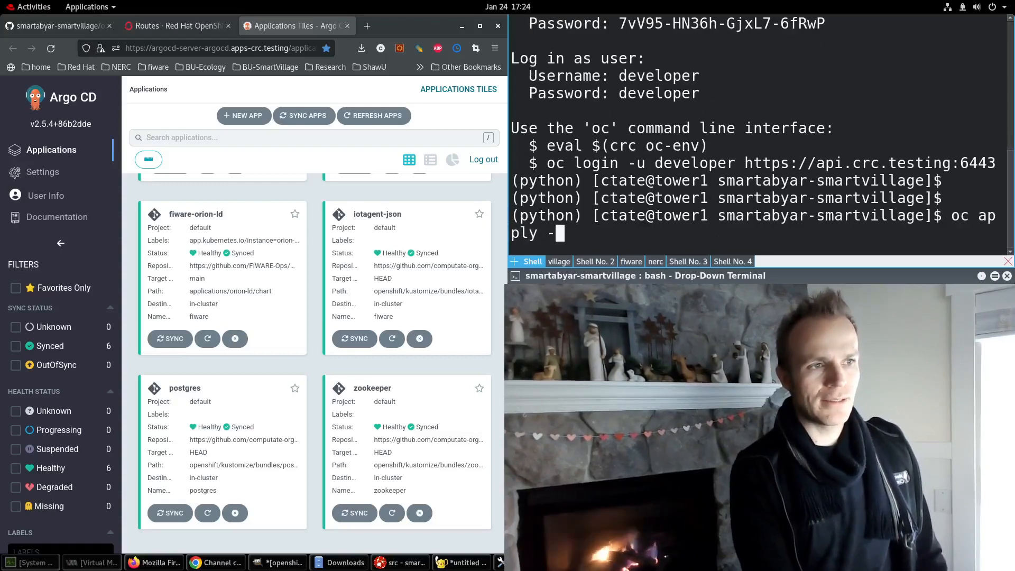
pyautogui.write('k')
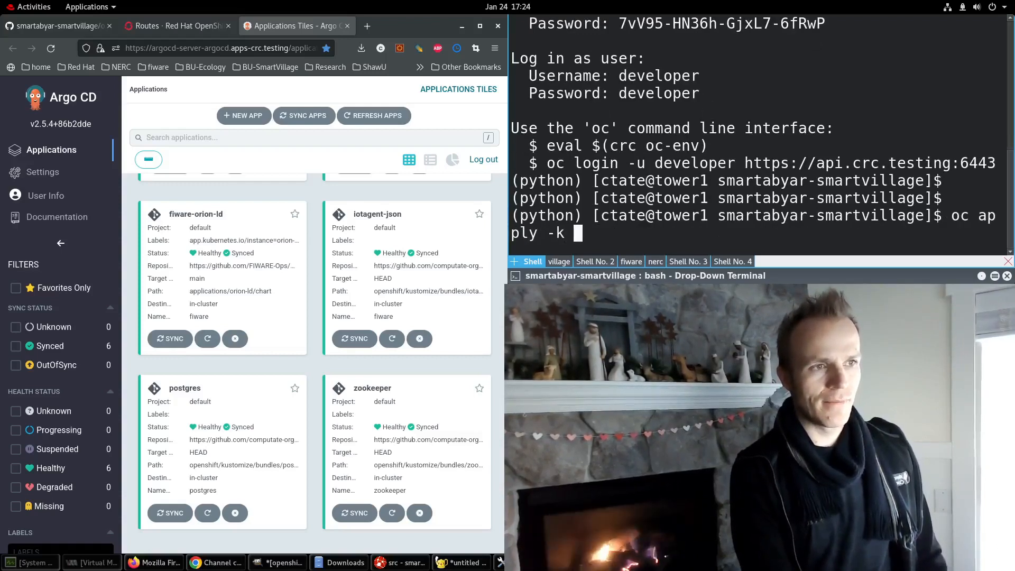
pyautogui.write('openshift/kustomize/')
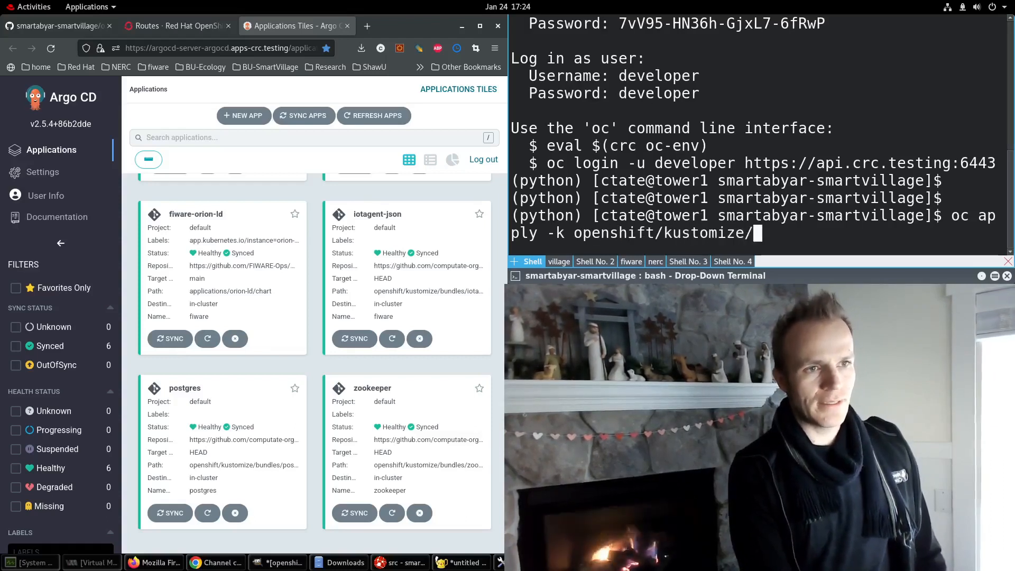
pyautogui.write('bundles/so')
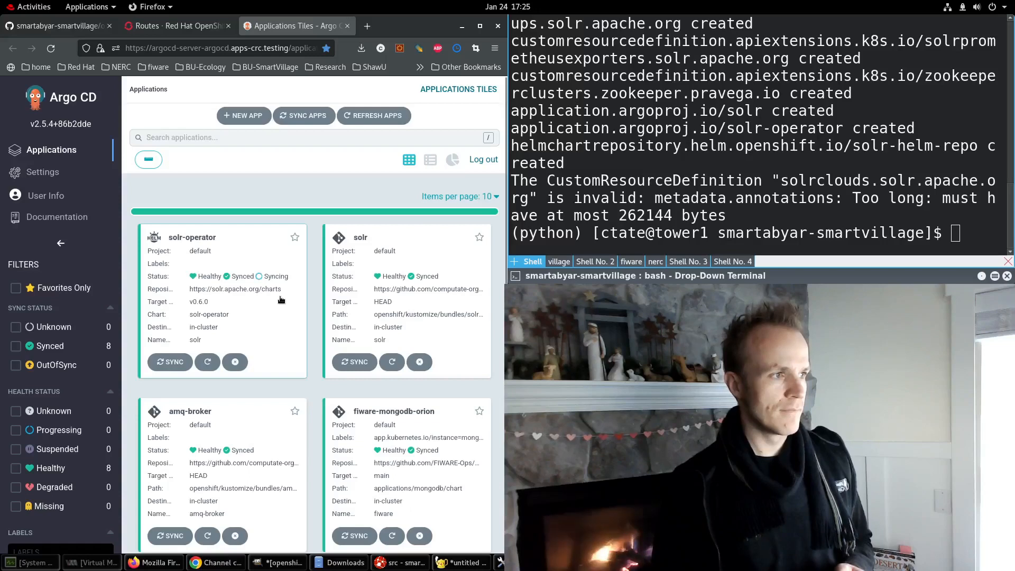
pyautogui.moveTo(260, 330)
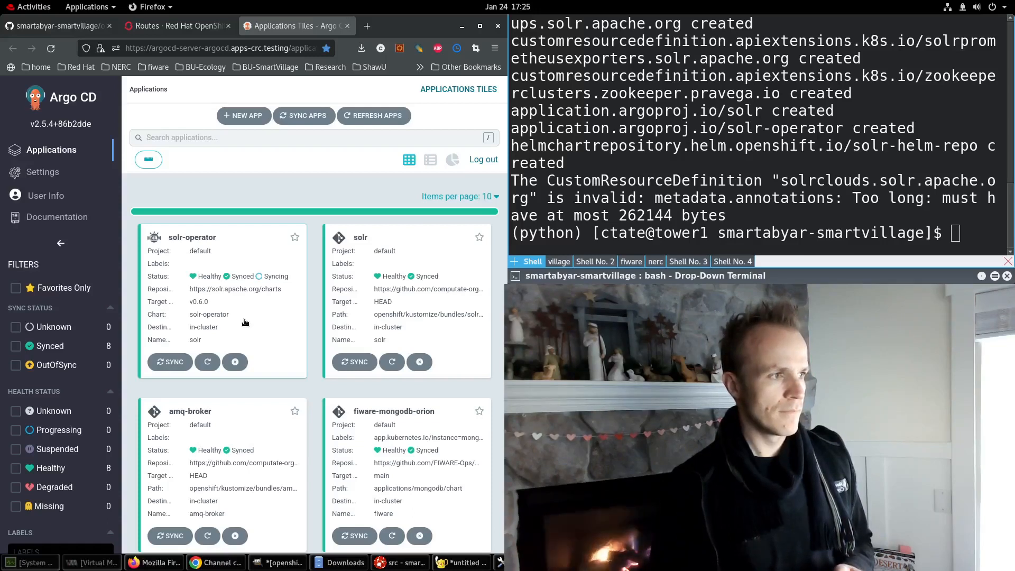
# Check the solr-operator application's sync status in Argo CD, review all tiles, and return to the OpenShift Routes tab
pyautogui.click(220, 237)
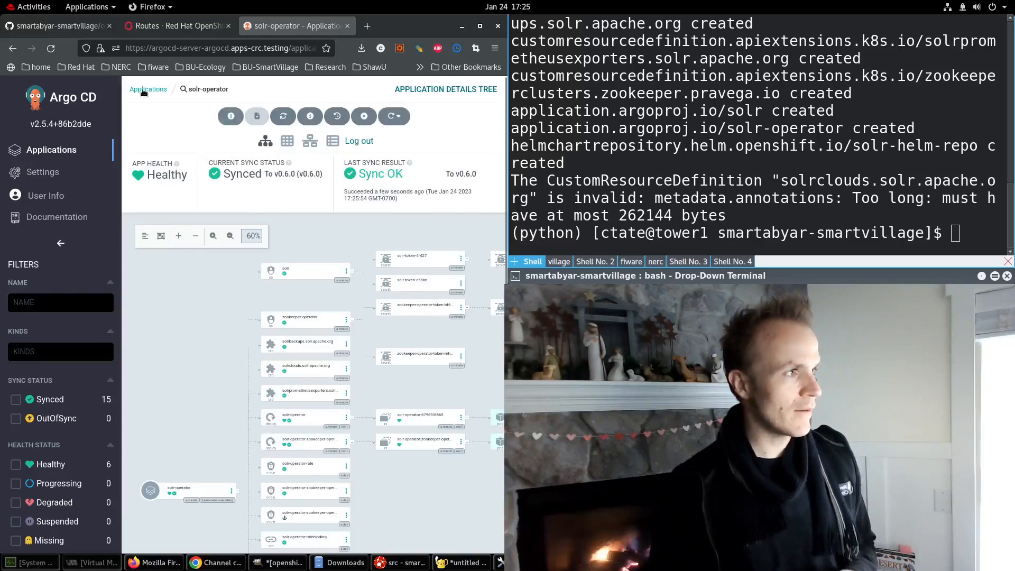
pyautogui.click(148, 89)
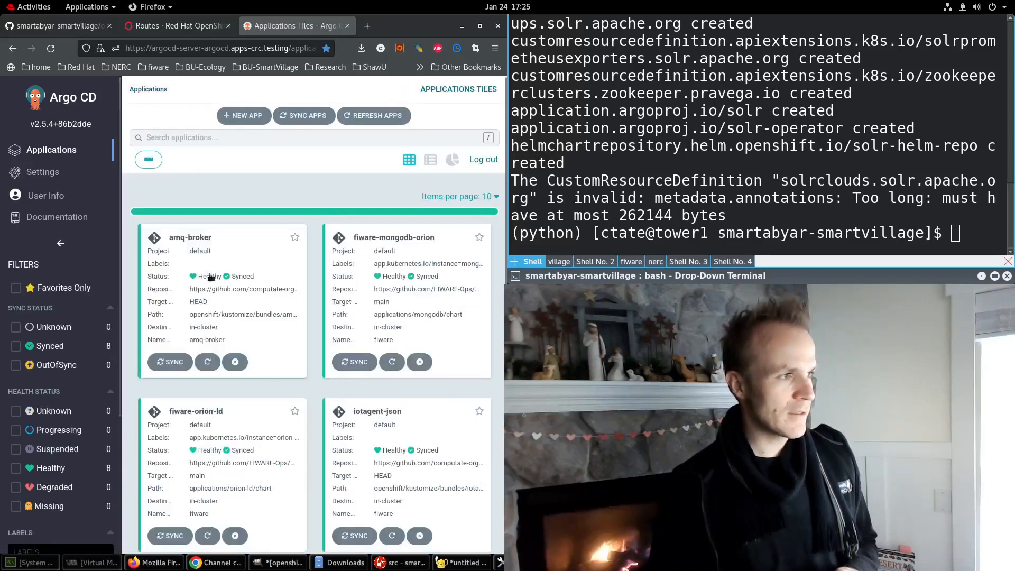
pyautogui.scroll(-3)
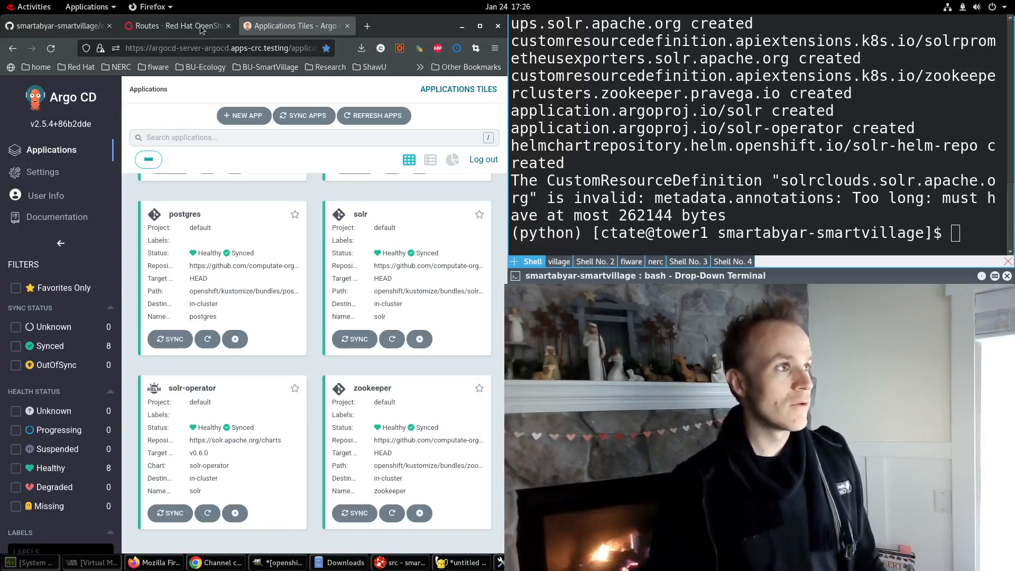
pyautogui.click(176, 26)
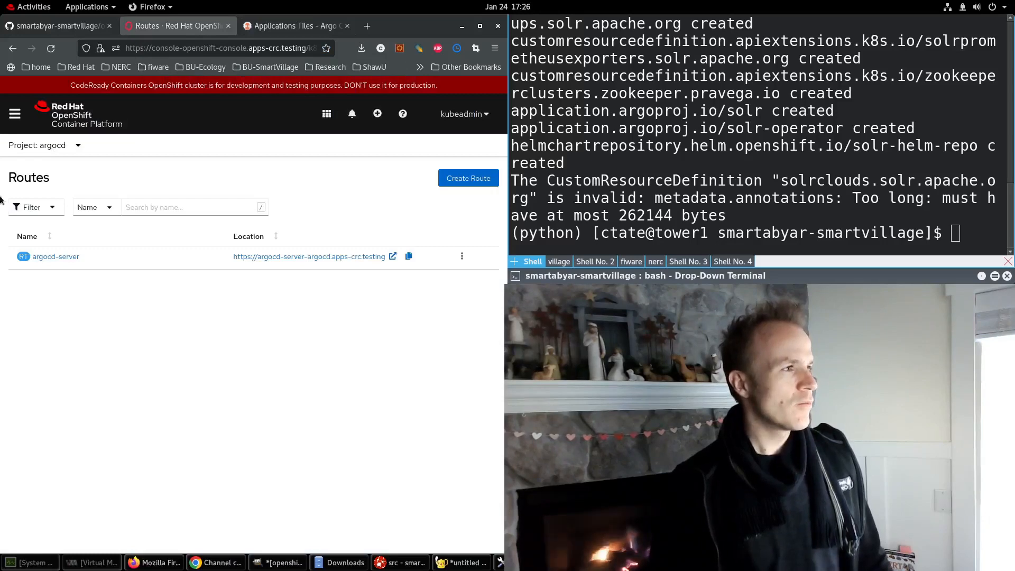
# Switch the console's project from argocd to the newly created solr project using the 'solr' filter
pyautogui.click(46, 145)
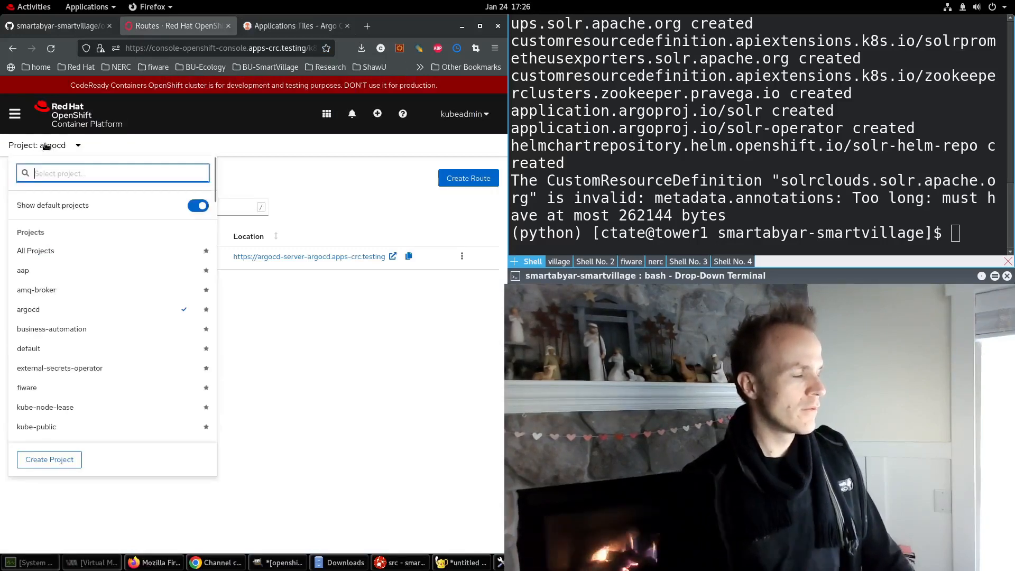
pyautogui.write('solr')
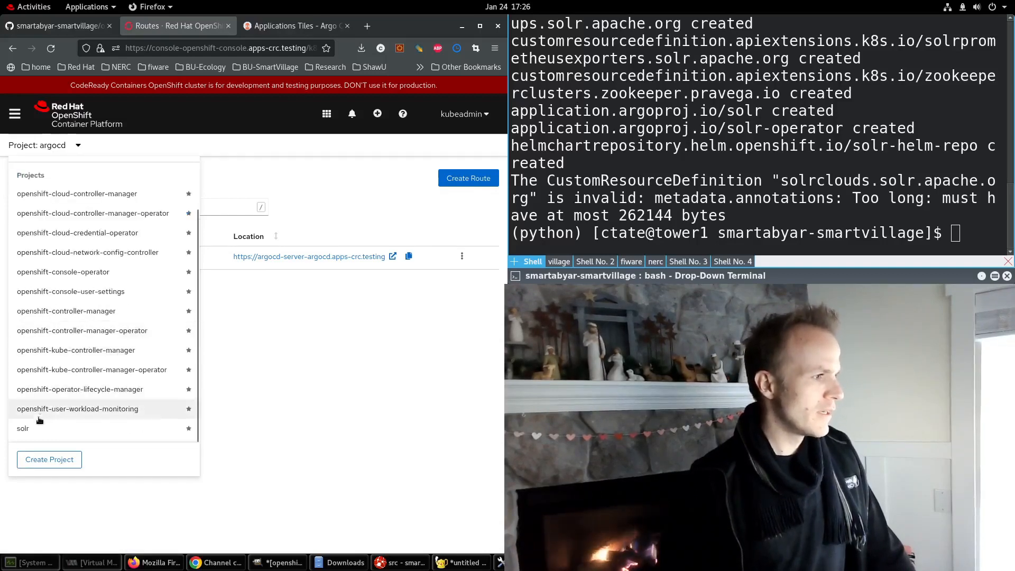
pyautogui.click(22, 428)
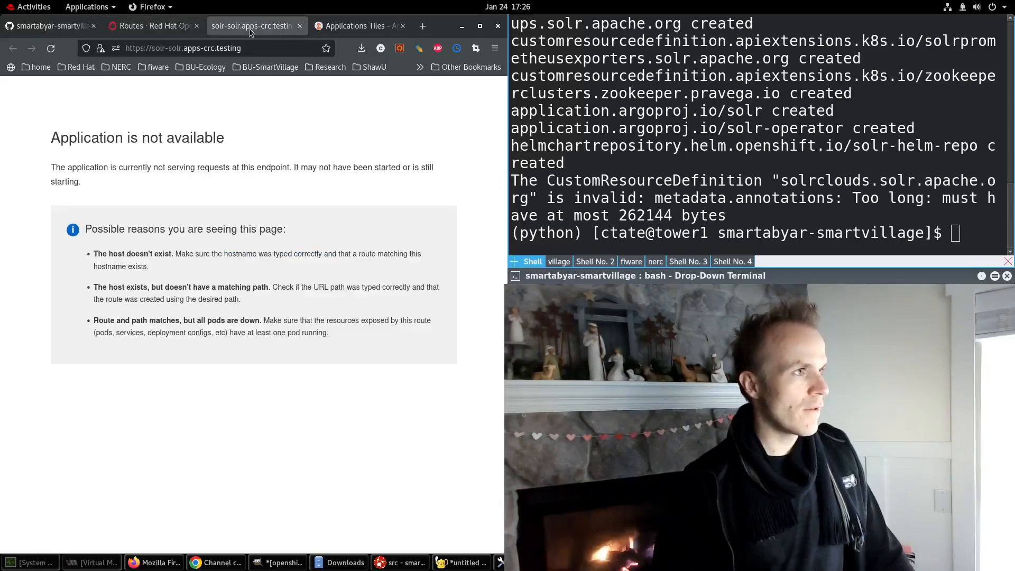
# Return to the solr project's Routes list and bring up the console navigation menu
pyautogui.click(153, 25)
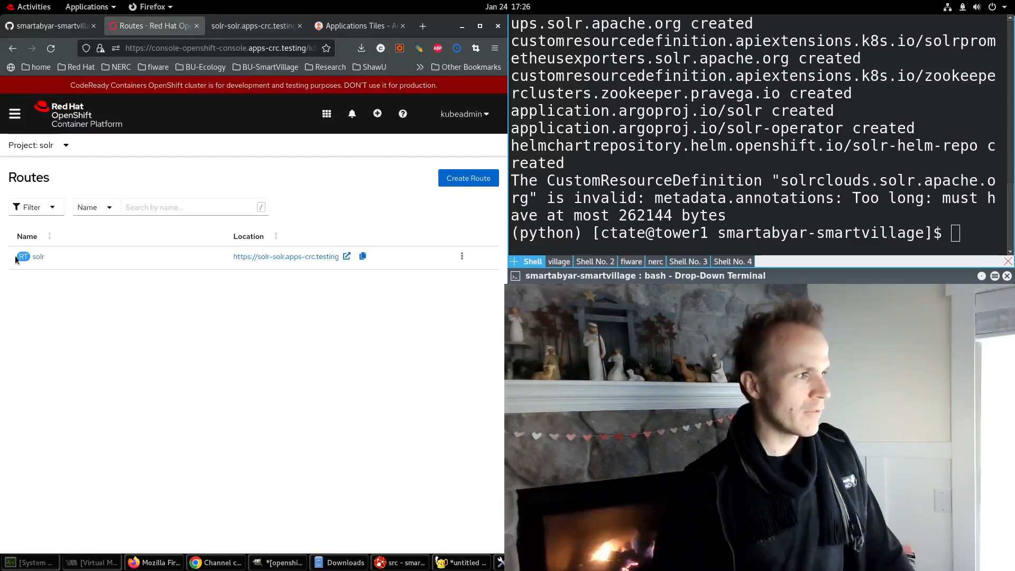
pyautogui.moveTo(38, 256)
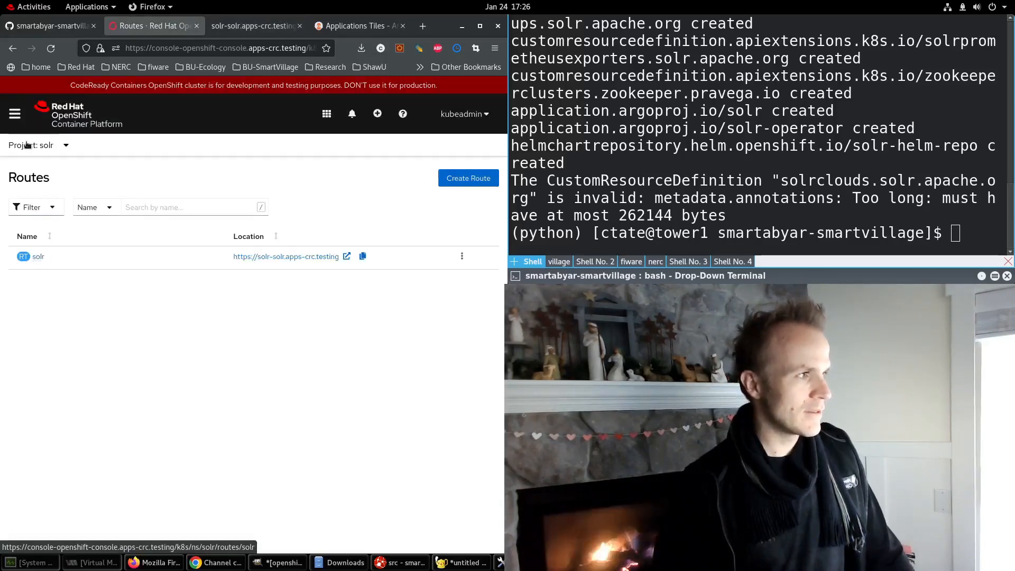
pyautogui.click(39, 144)
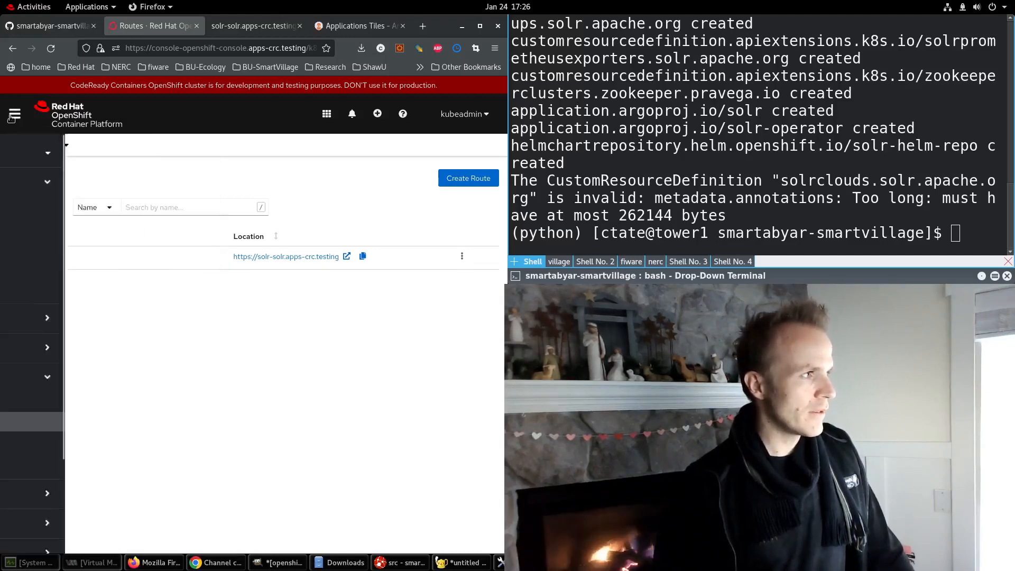
# Show the solr project's pods via Workloads > Pods, with solrcloud, zookeeper and operator pods Running
pyautogui.click(13, 114)
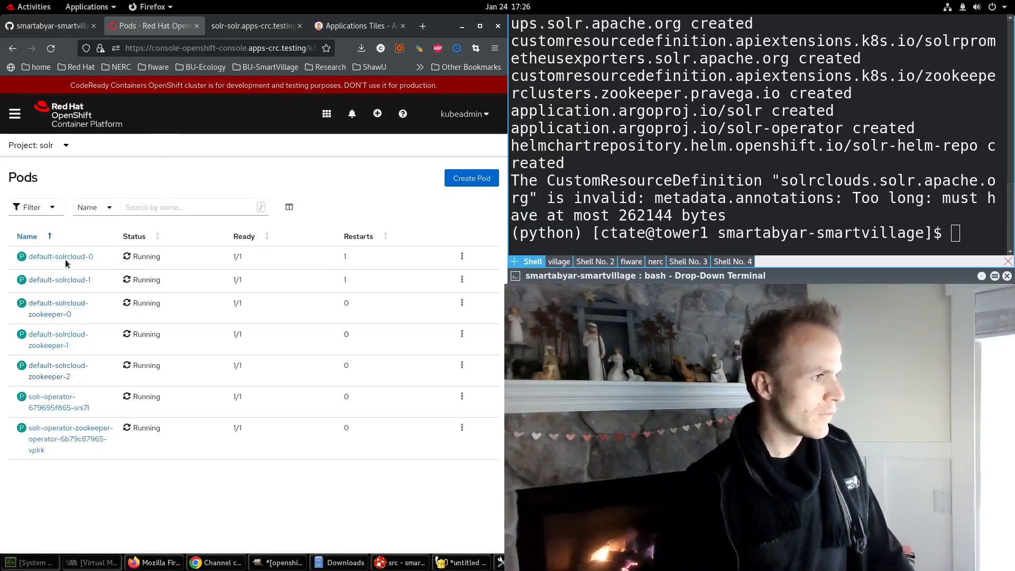
pyautogui.moveTo(62, 256)
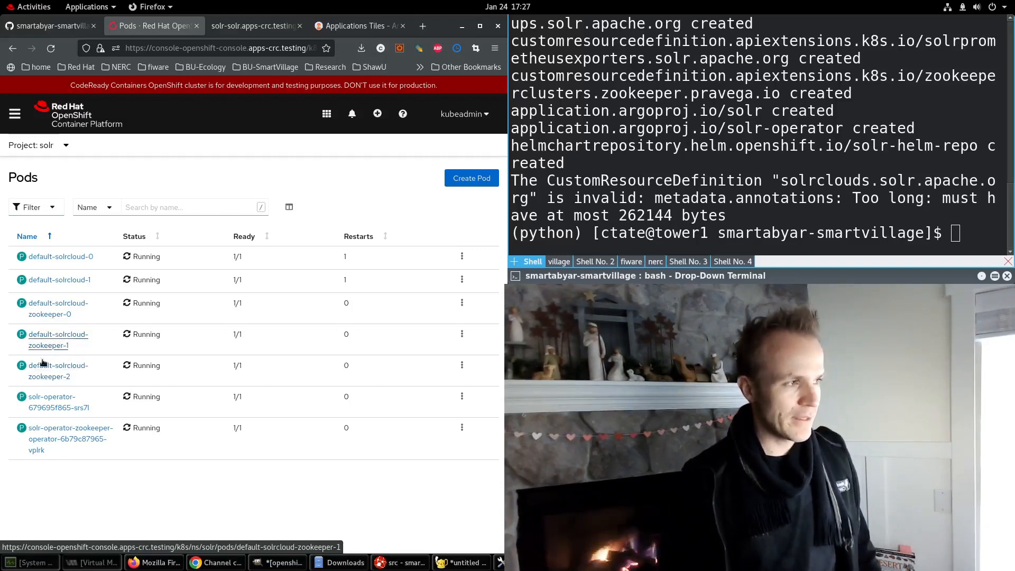
pyautogui.moveTo(59, 279)
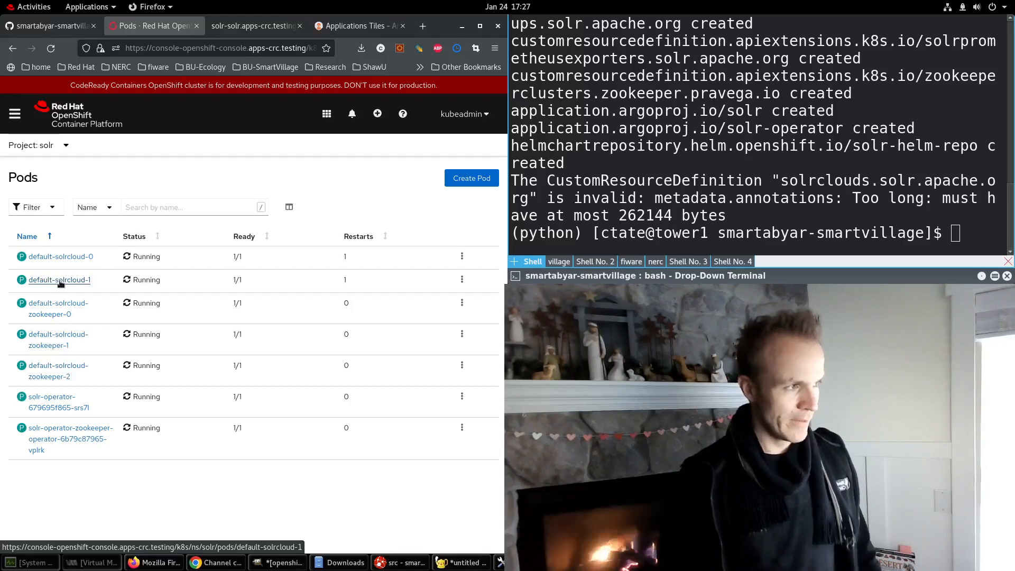
pyautogui.moveTo(61, 255)
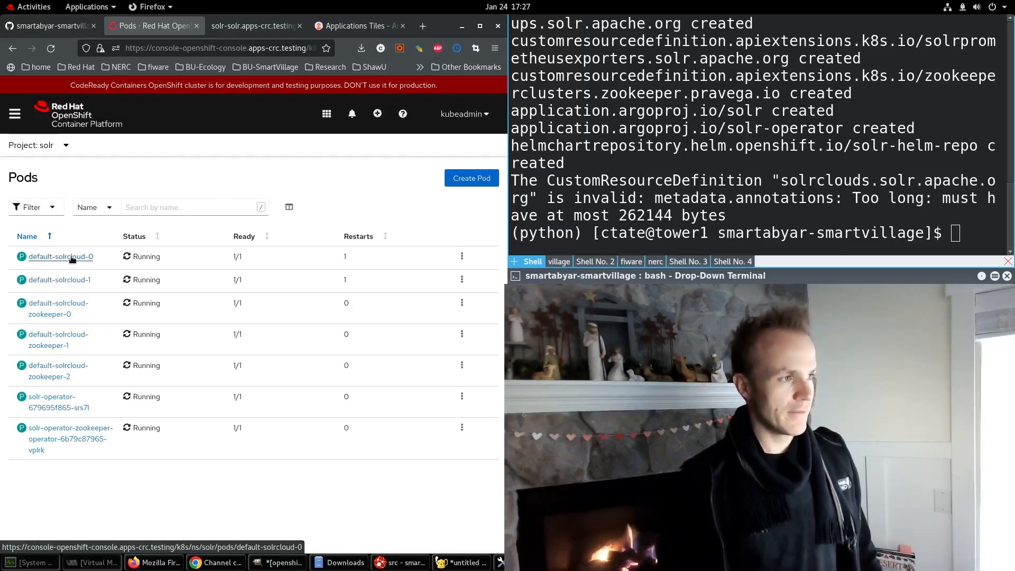
# View the default-solrcloud-0 pod's log from its first line with the live stream paused
pyautogui.click(60, 256)
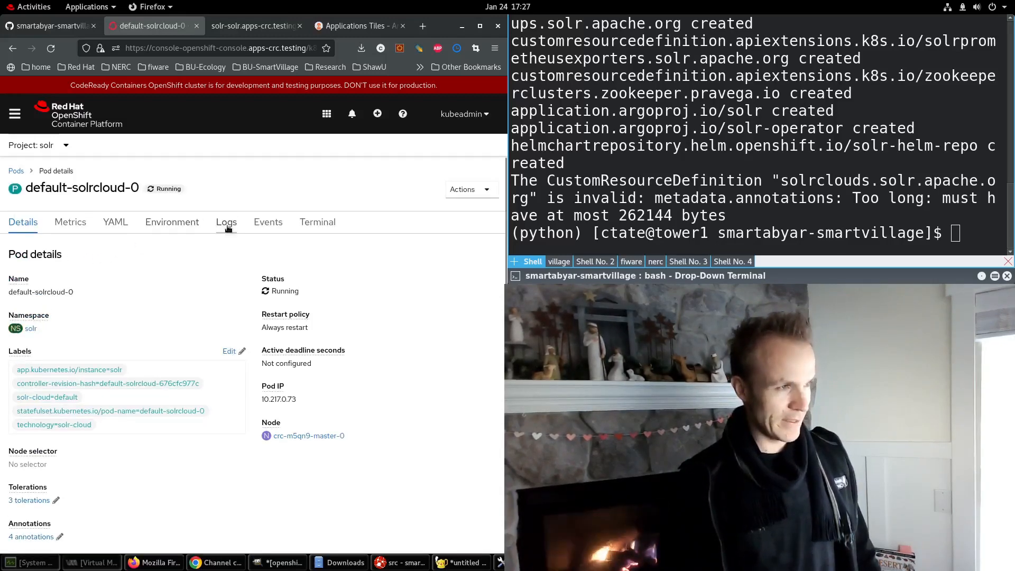
pyautogui.click(226, 221)
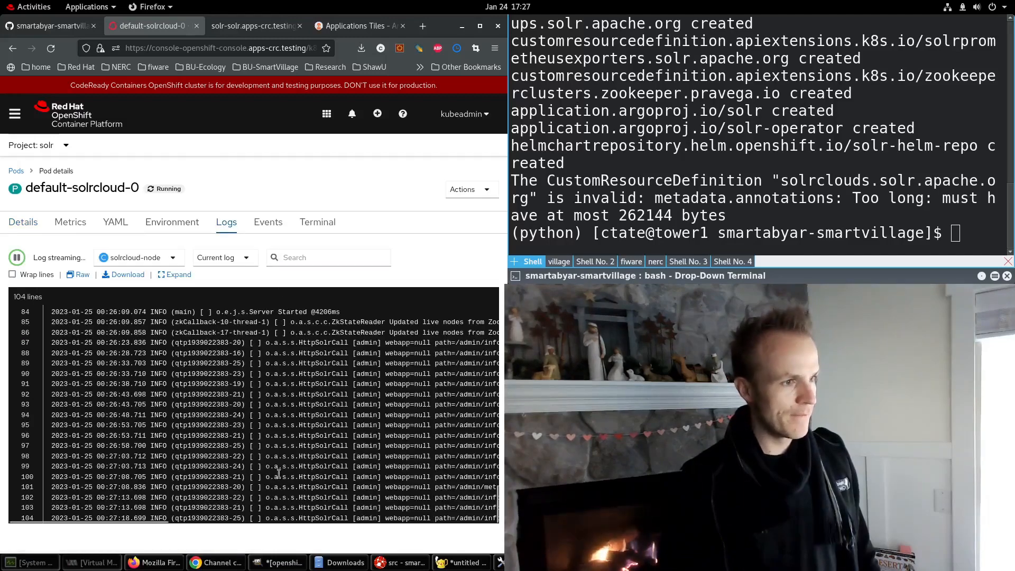
pyautogui.click(16, 257)
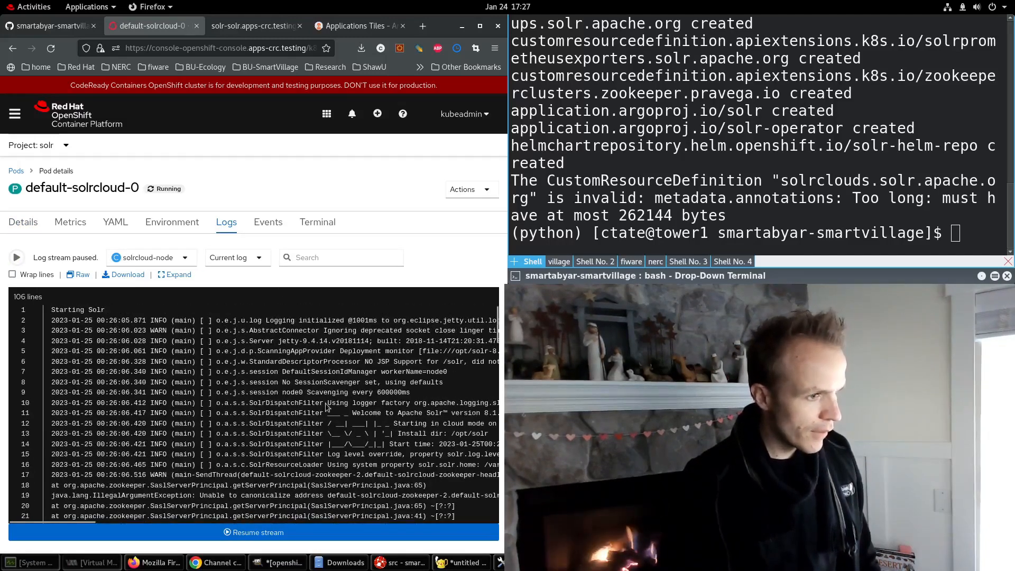
pyautogui.scroll(-3)
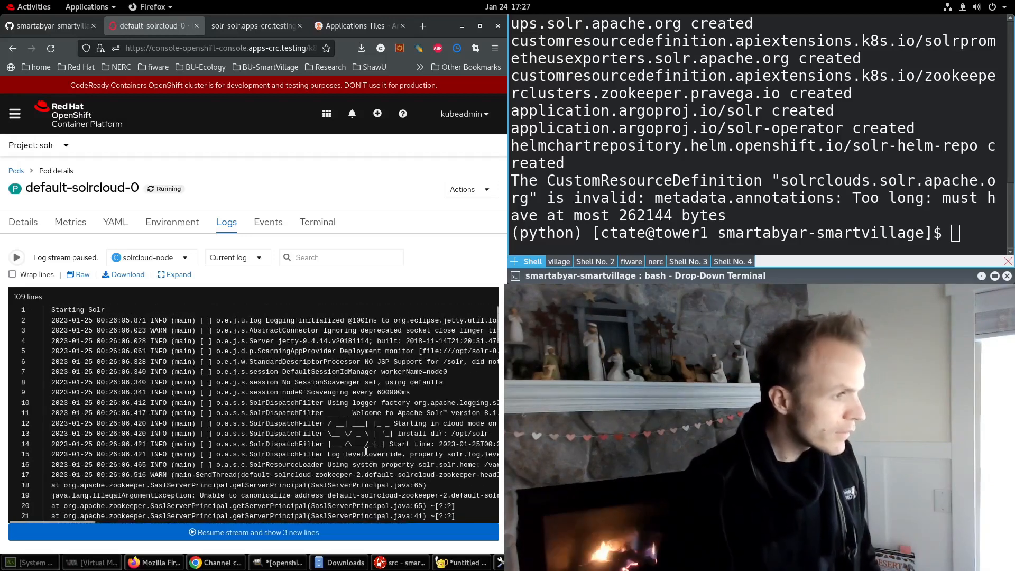
# In Solr Admin, check Cloud Nodes and the ZooKeeper tree, confirming /configs holds _default
pyautogui.click(16, 171)
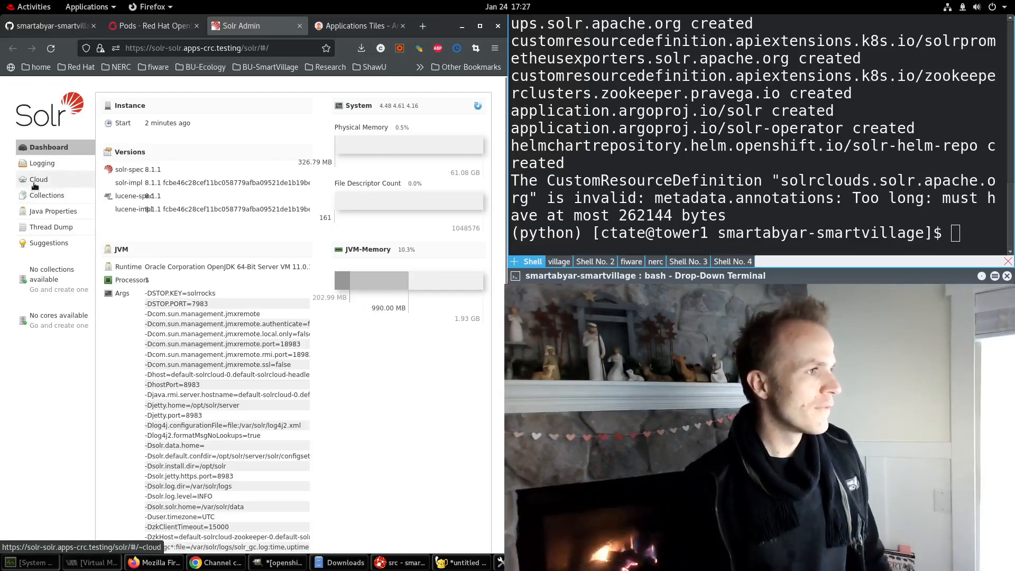
pyautogui.click(38, 180)
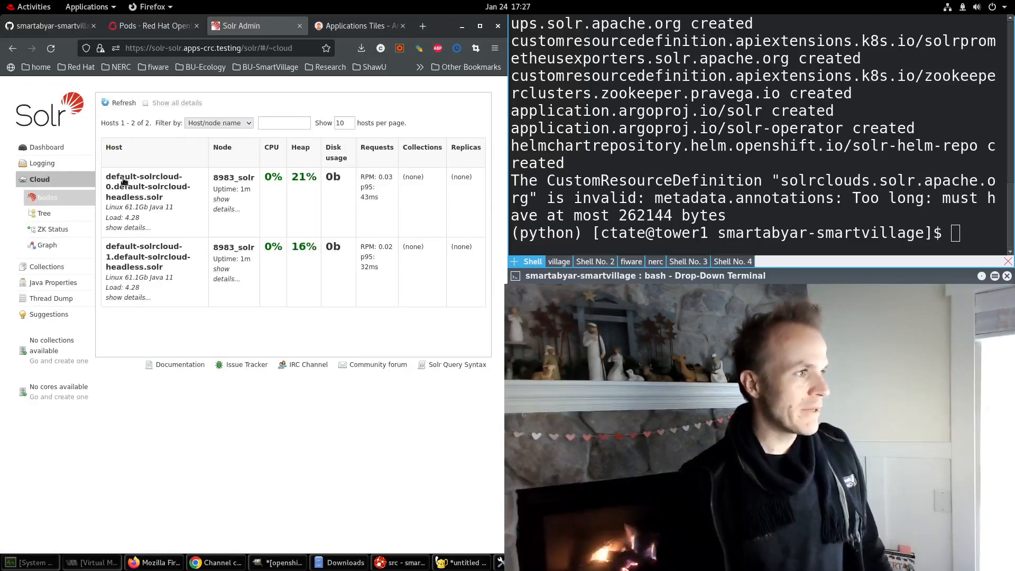
pyautogui.click(43, 213)
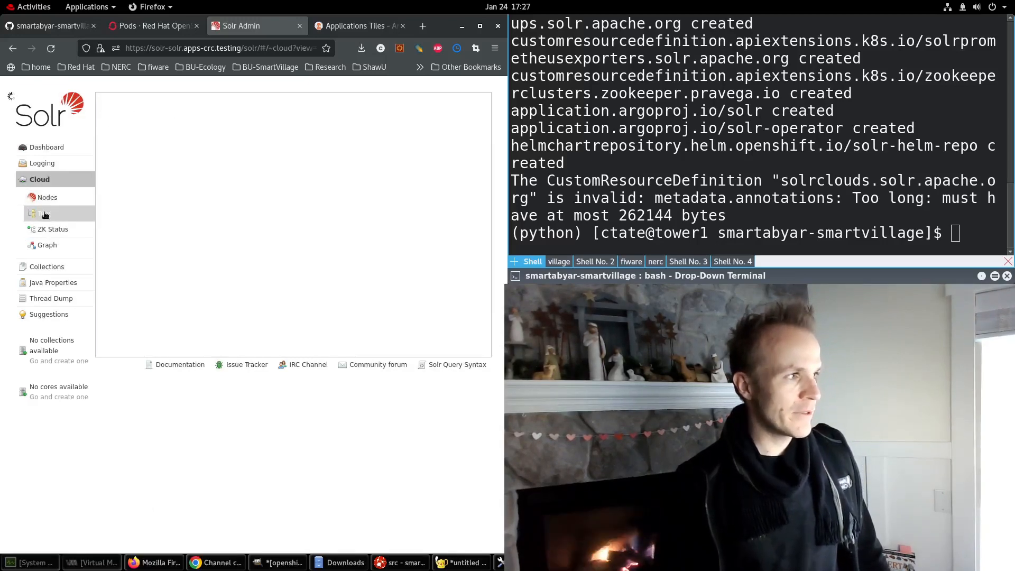
pyautogui.click(44, 214)
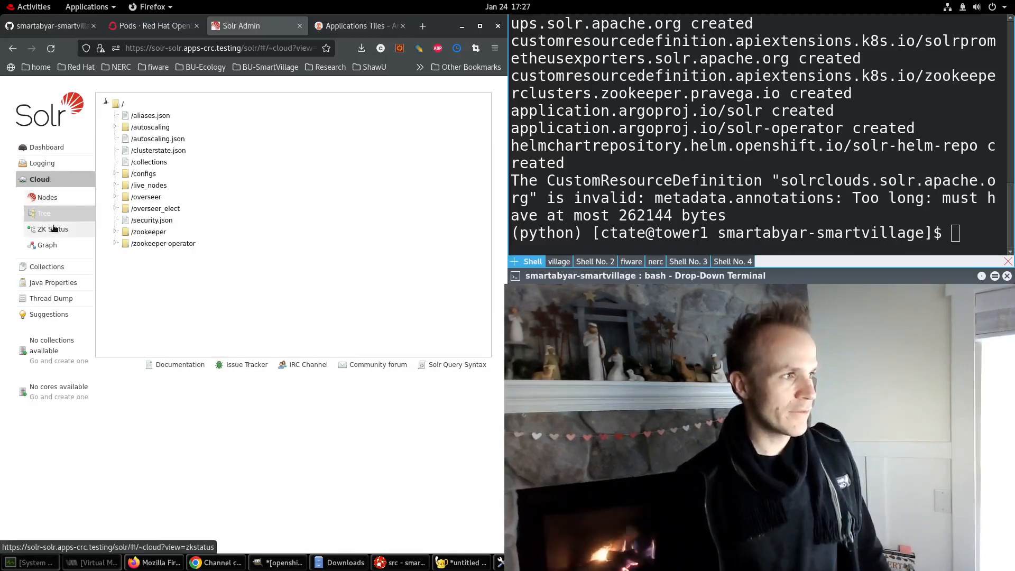
pyautogui.click(116, 174)
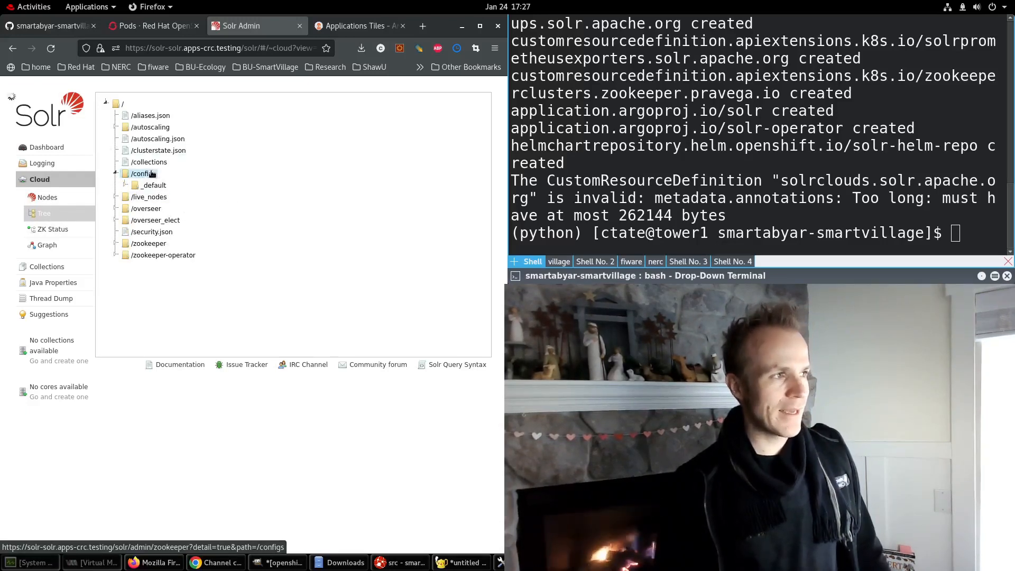
pyautogui.click(143, 173)
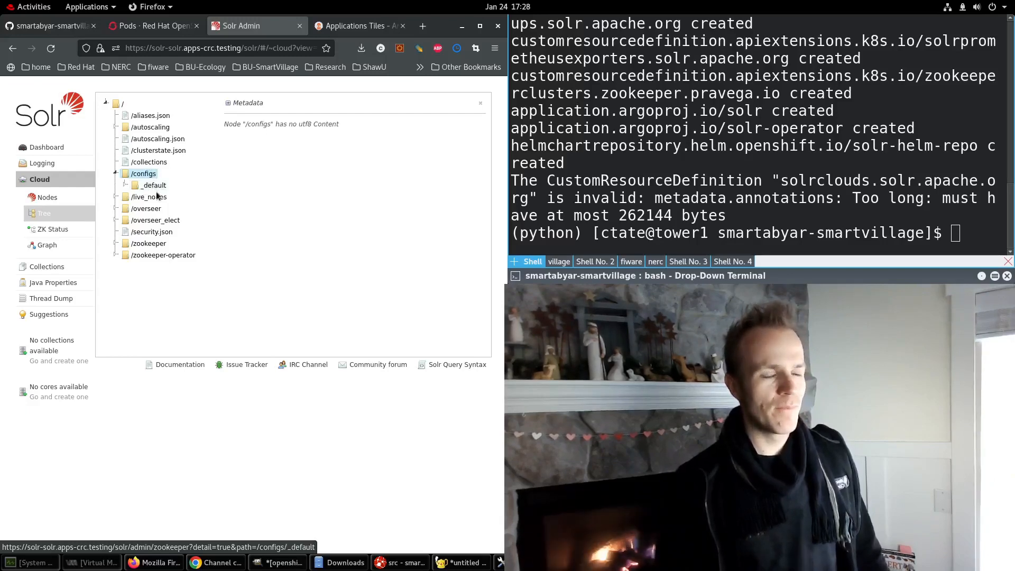
pyautogui.moveTo(189, 188)
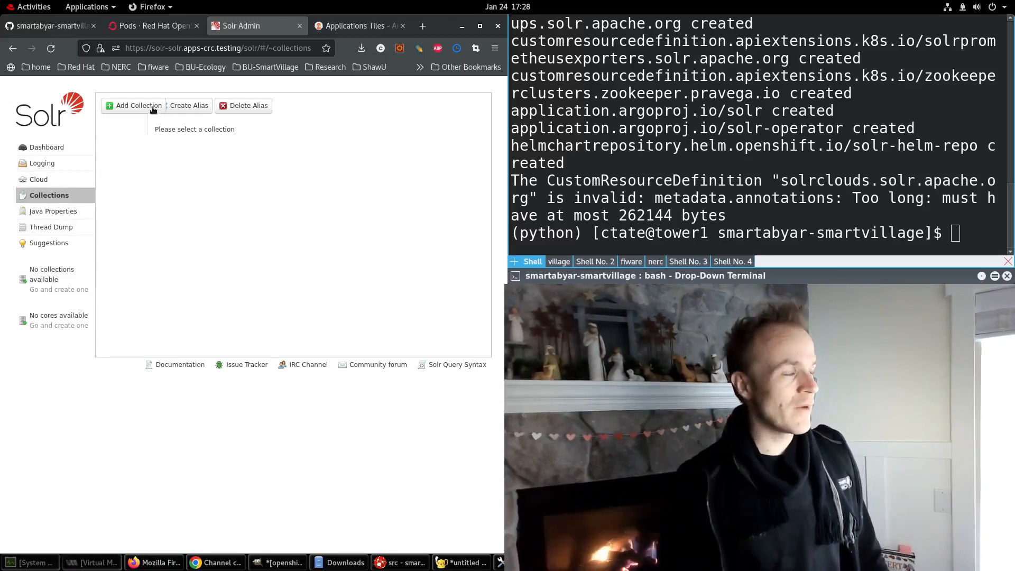
# Add a collection named default on the _default config set with one shard, replication factor 1
pyautogui.click(137, 106)
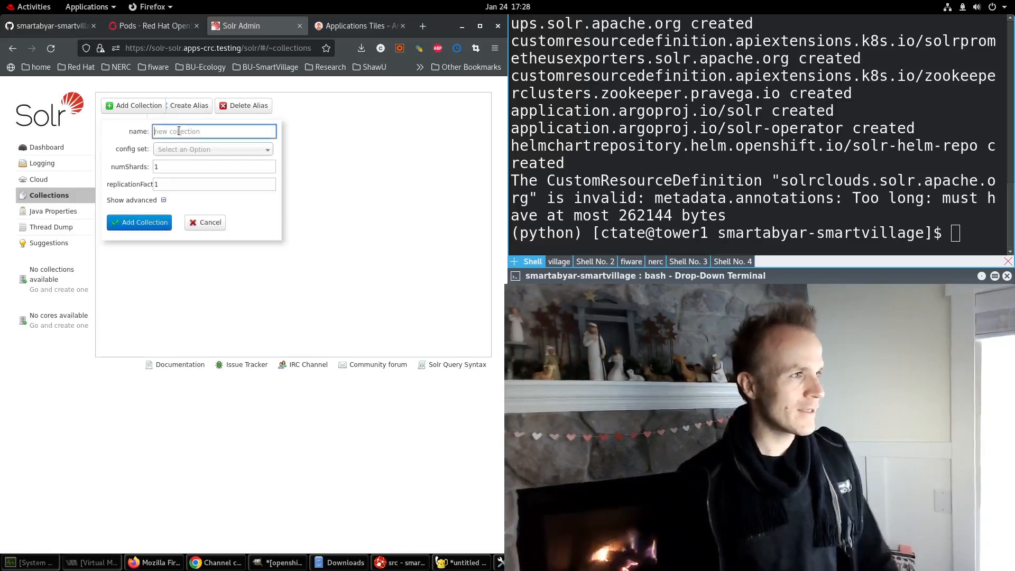
pyautogui.write('default')
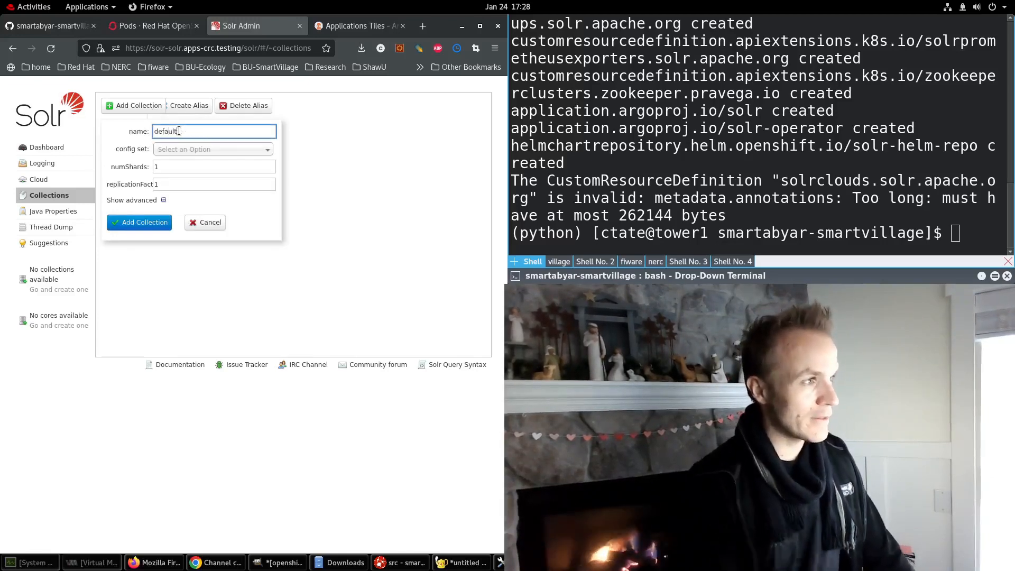
pyautogui.click(212, 149)
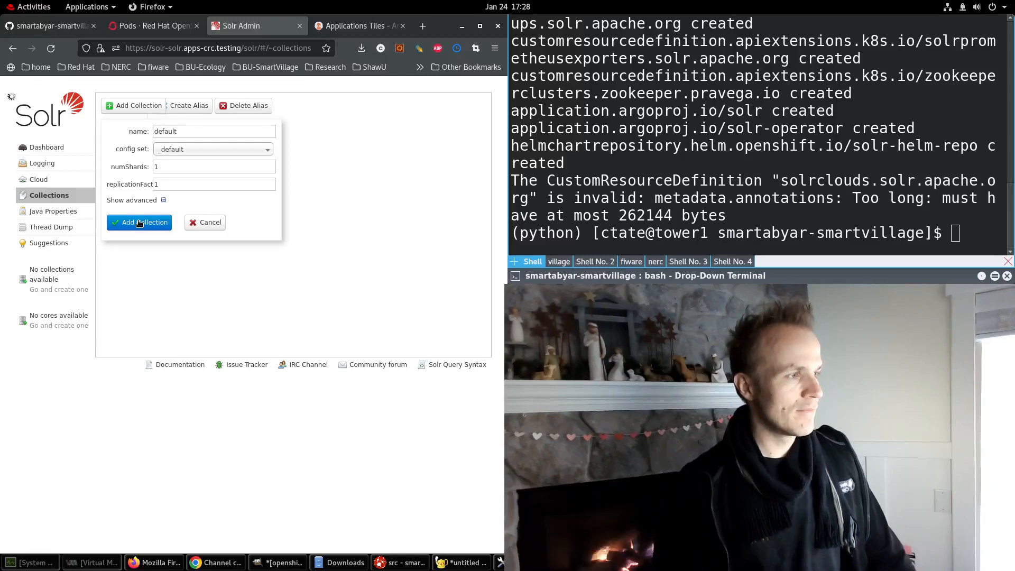
pyautogui.click(138, 222)
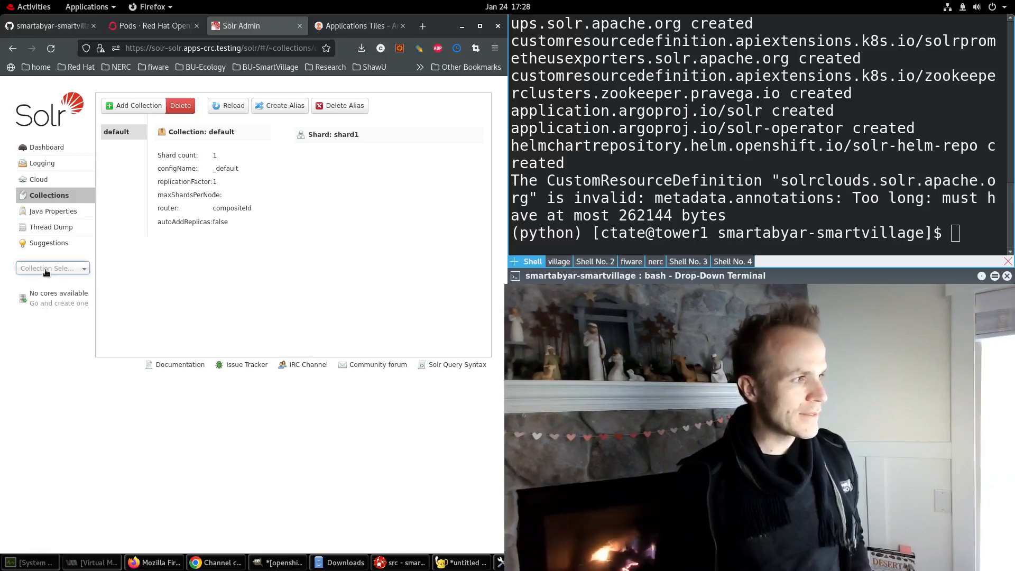
# Run a match-all query on the default collection and view its raw response address separately
pyautogui.click(52, 267)
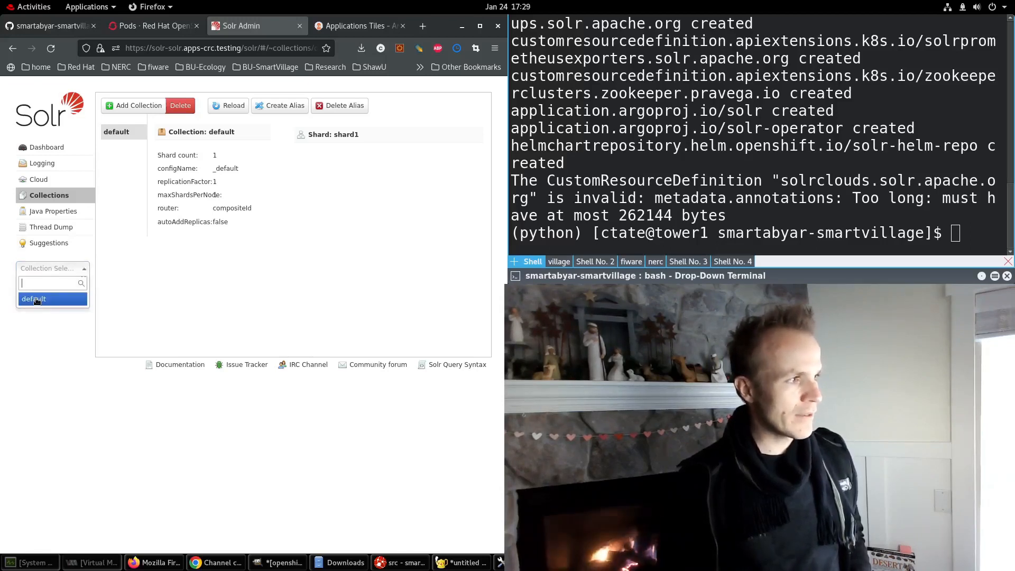
pyautogui.click(33, 298)
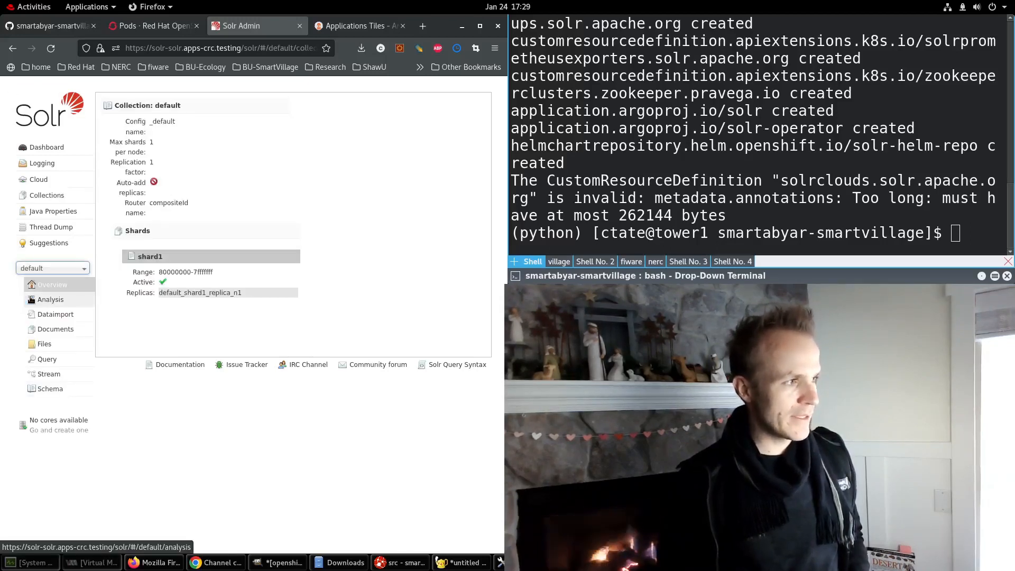
pyautogui.moveTo(47, 360)
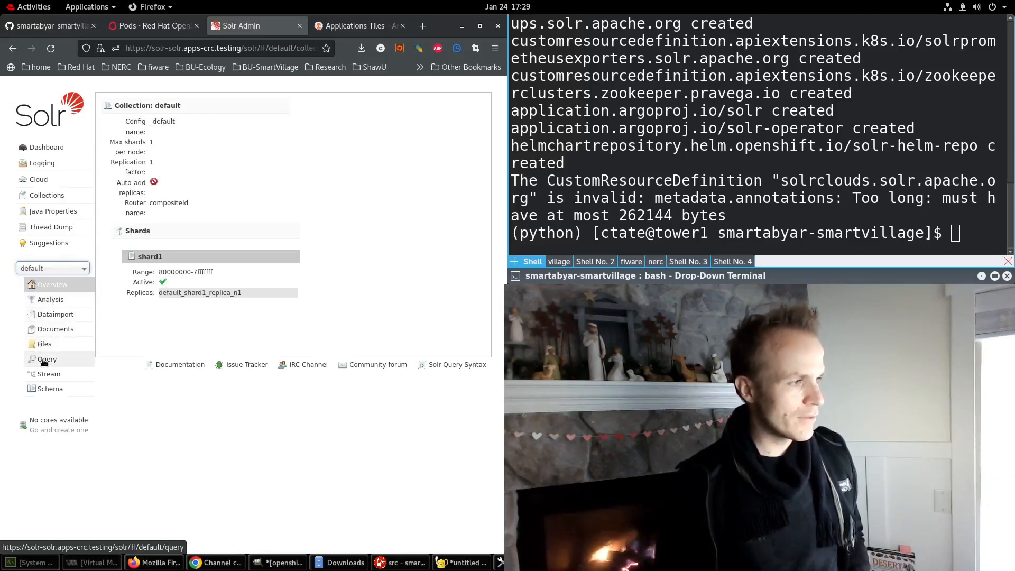
pyautogui.click(46, 360)
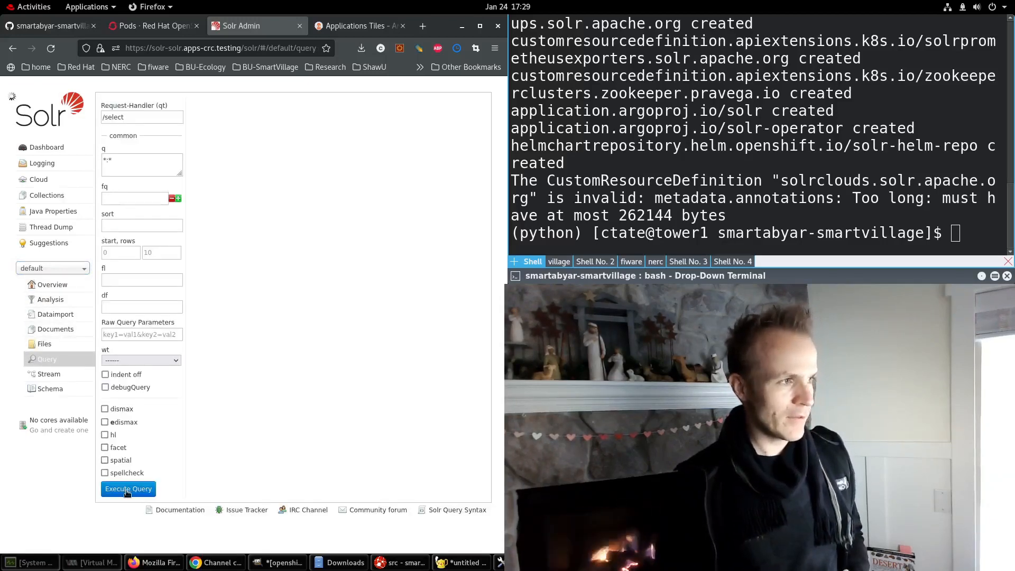
pyautogui.click(128, 488)
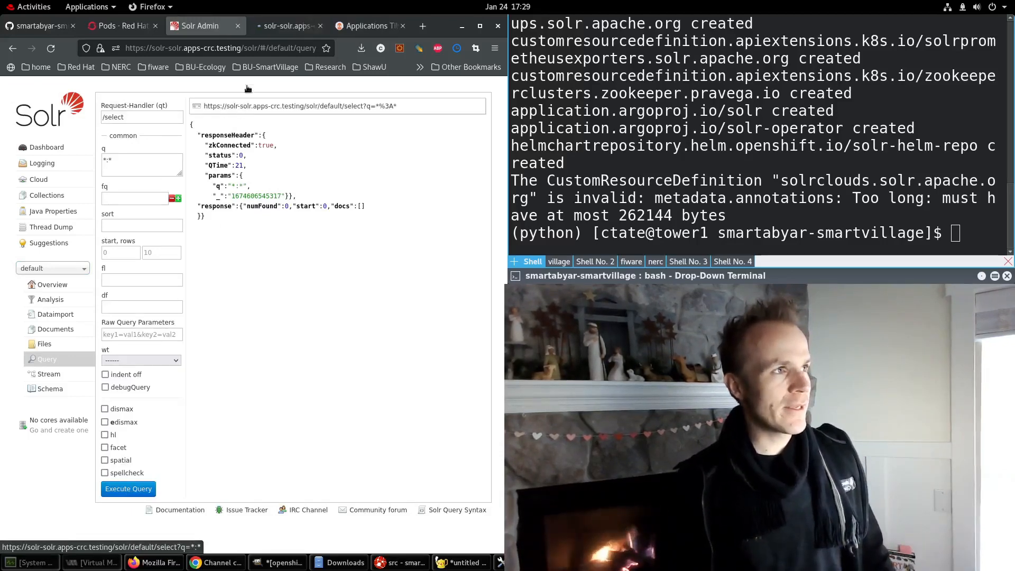
pyautogui.click(286, 26)
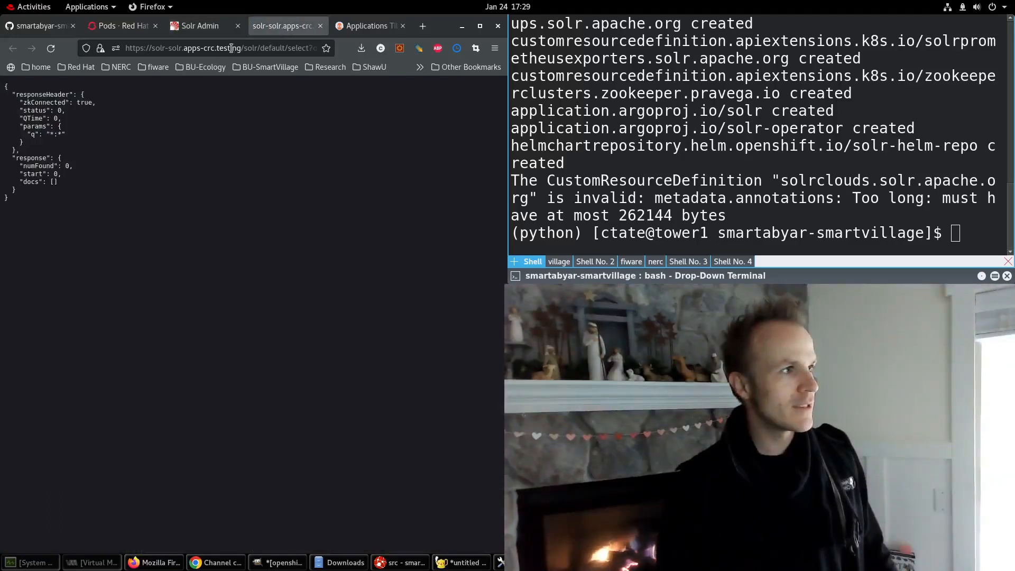
# Reload the raw select response showing zero documents, then close that tab
pyautogui.click(219, 48)
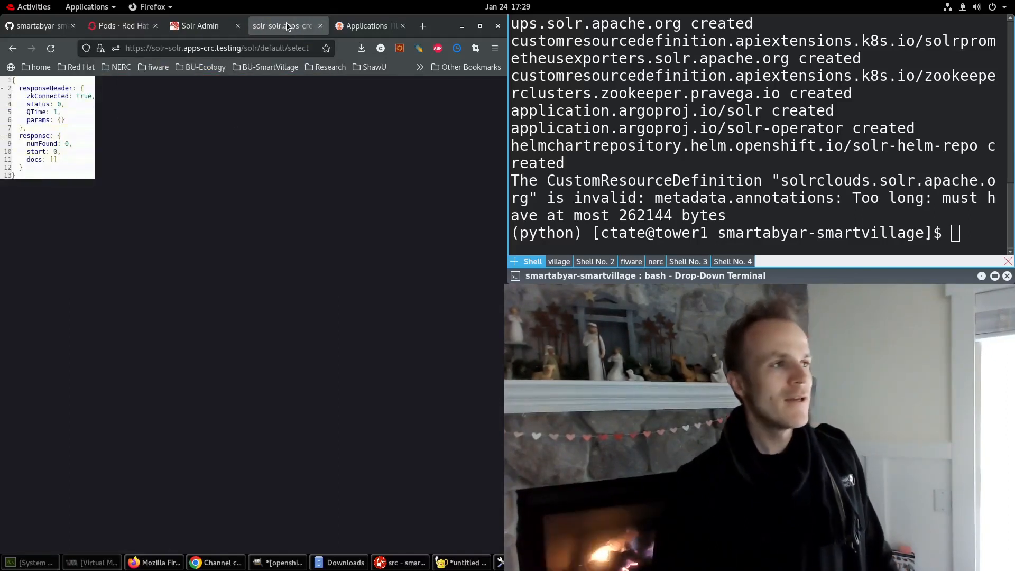
pyautogui.click(319, 25)
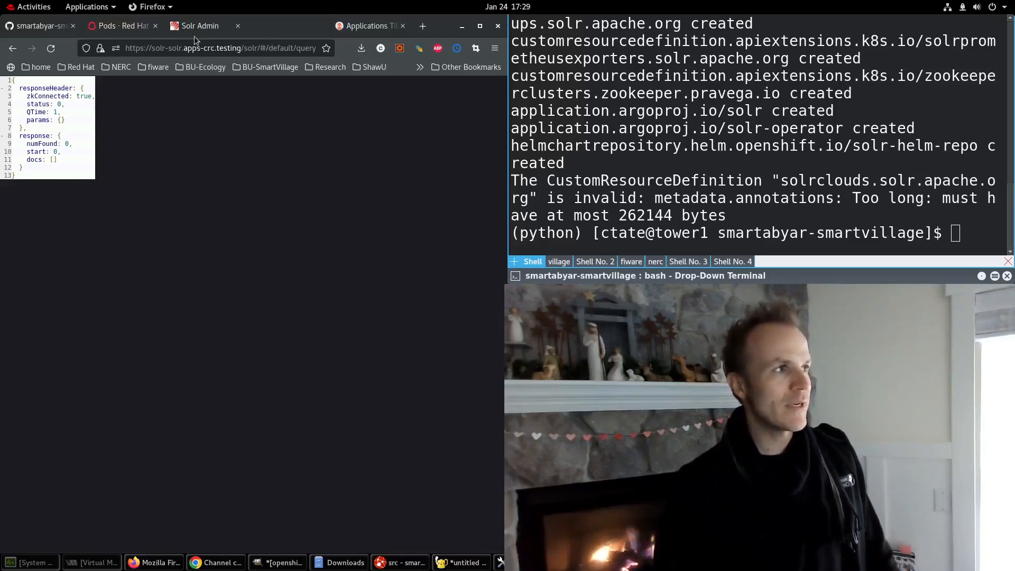